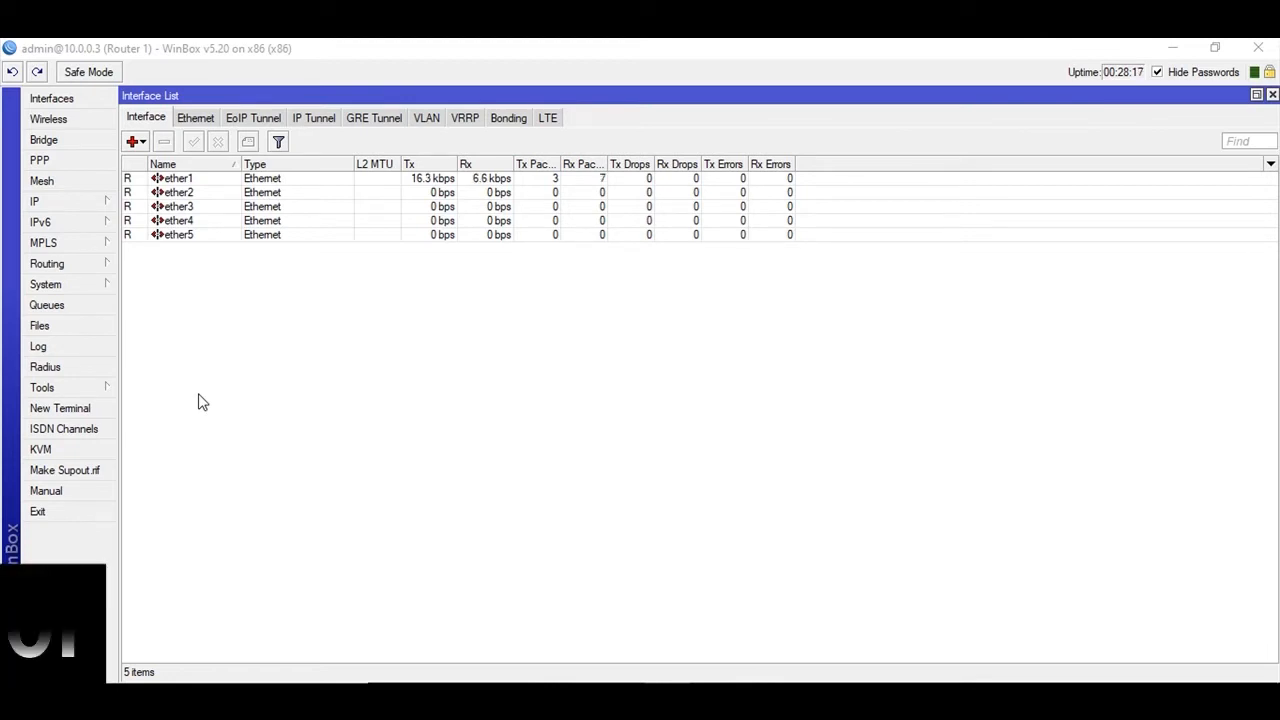
Go to Tools > Email to bring up the router's Email Settings
{"action": "left_click", "coordinate": [42, 388]}
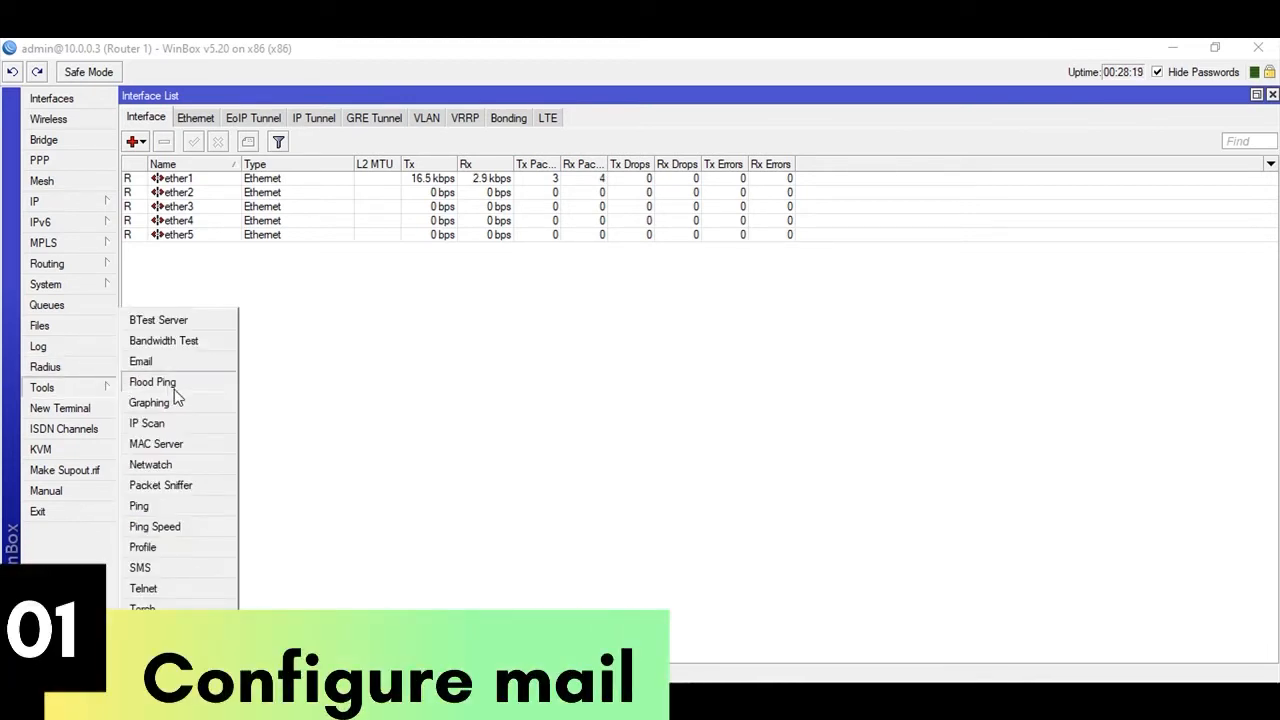
{"action": "left_click", "coordinate": [140, 360]}
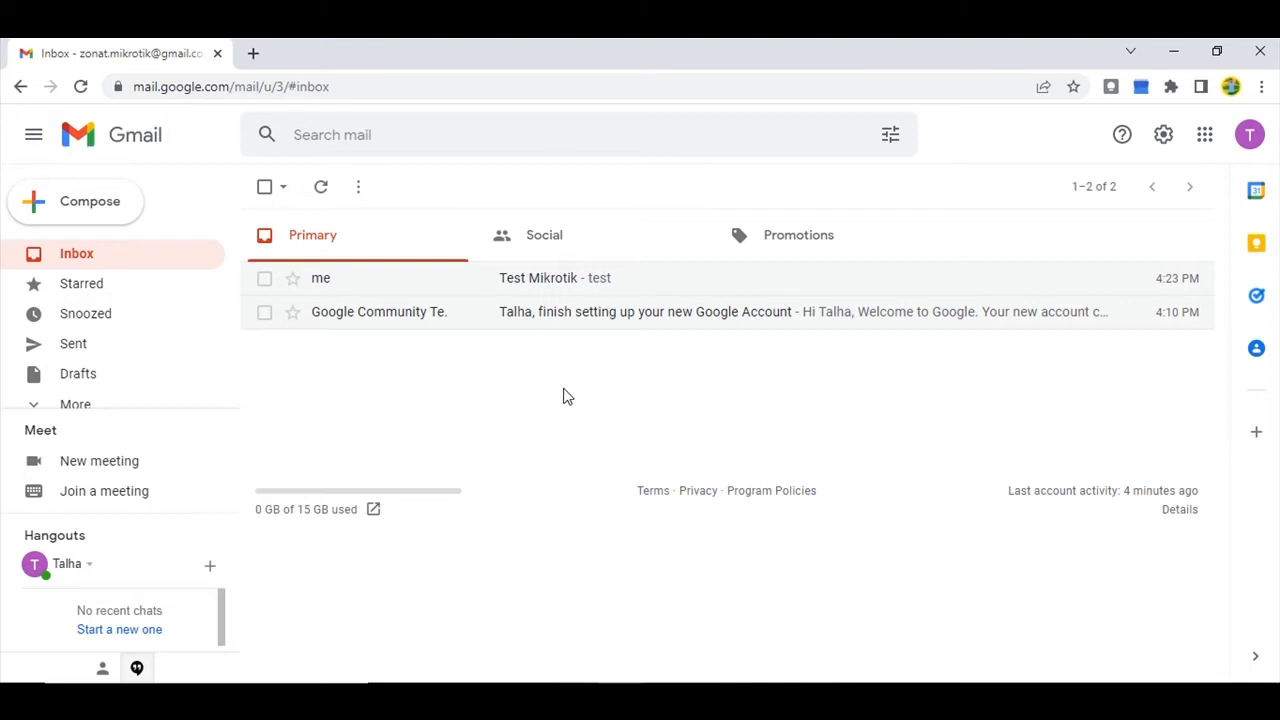
{"action": "mouse_move", "coordinate": [520, 496]}
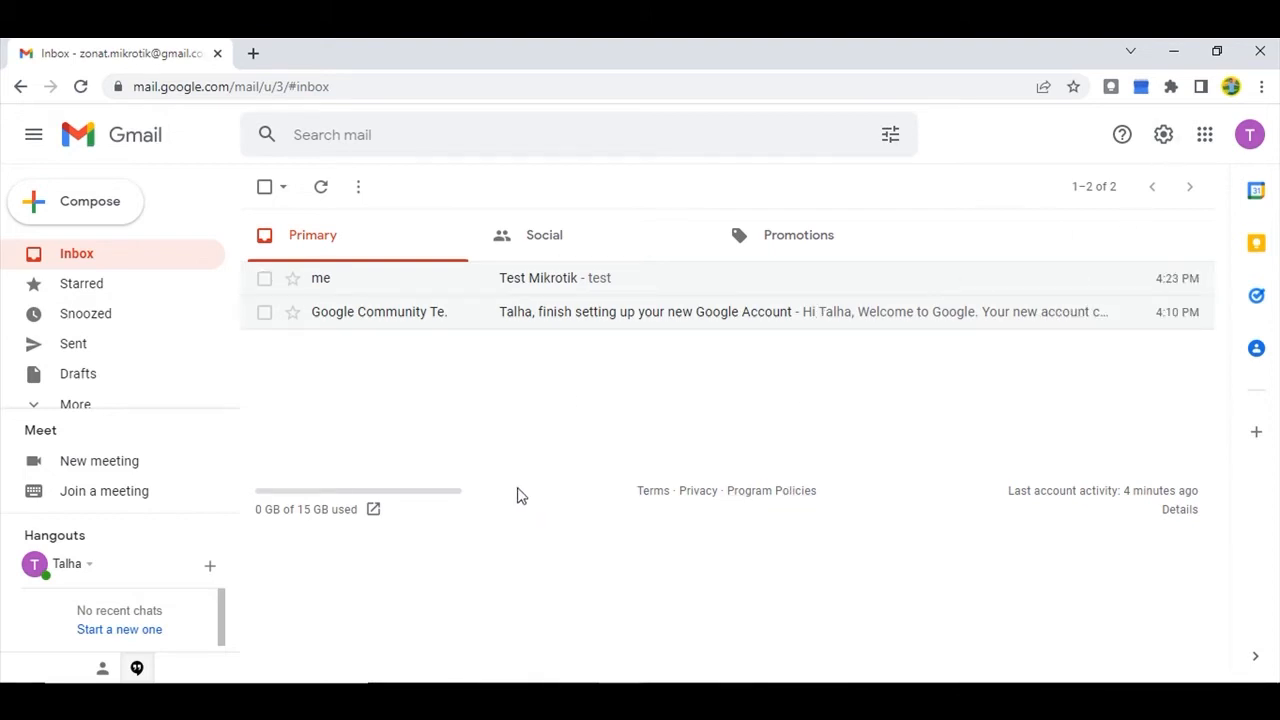
{"action": "mouse_move", "coordinate": [840, 382]}
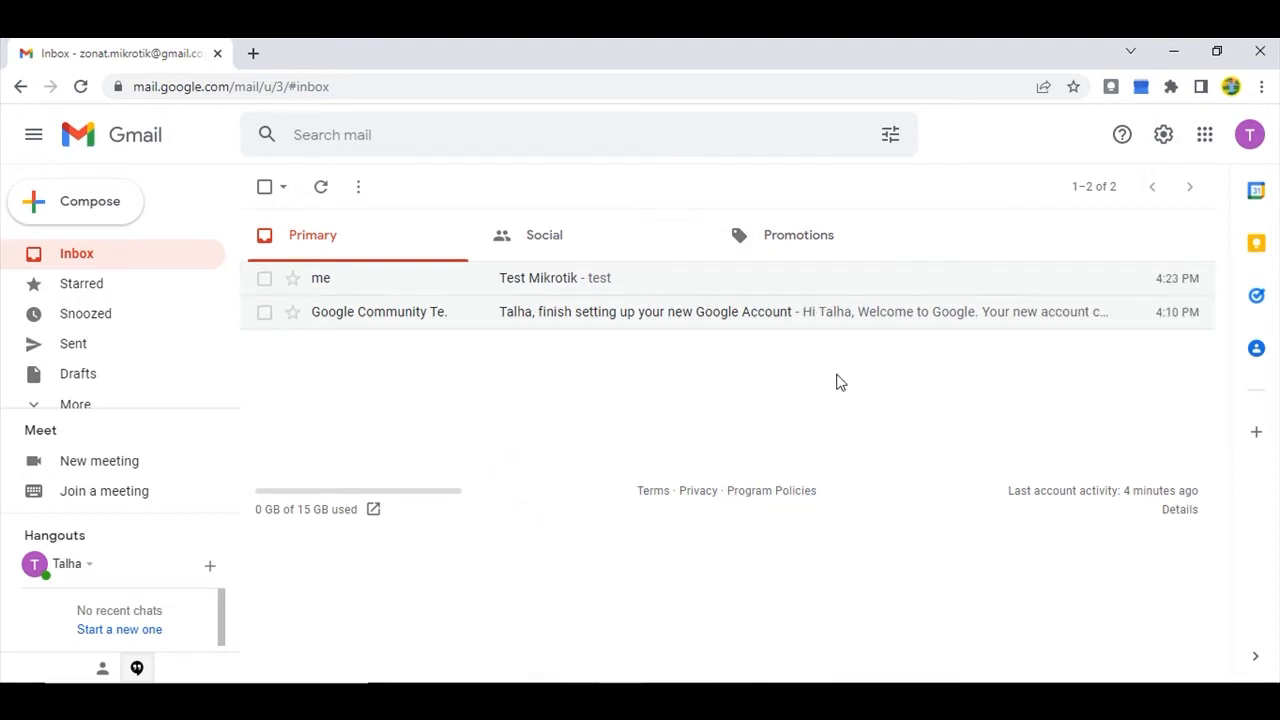
{"action": "mouse_move", "coordinate": [824, 428]}
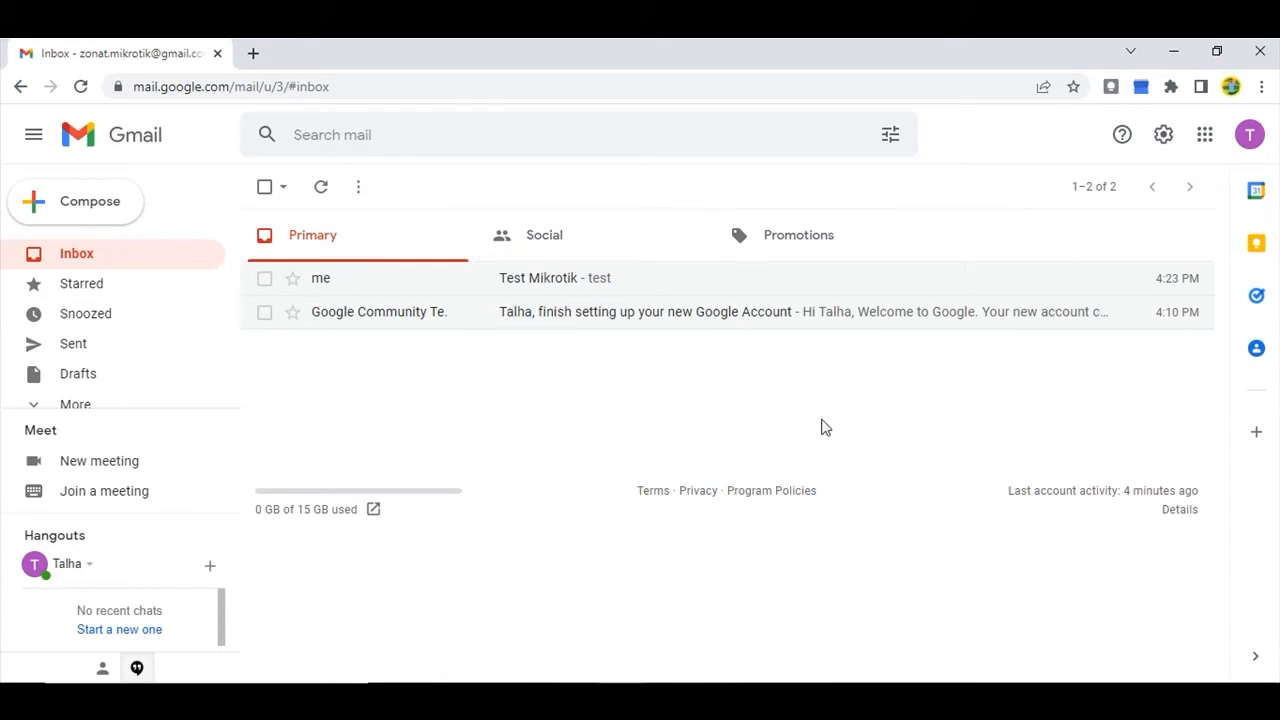
{"action": "mouse_move", "coordinate": [1128, 212]}
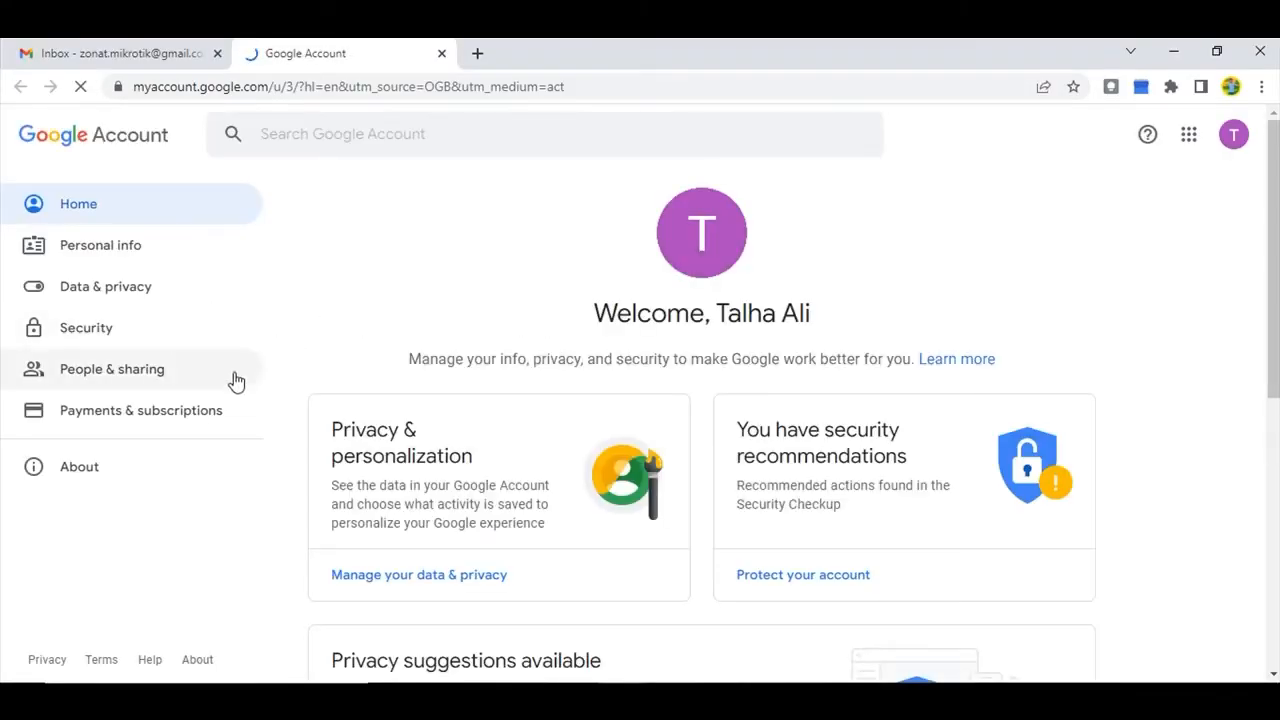
In Google Account Security, find 'less' secure app access and turn it on, then select the backup script text in Notepad
{"action": "left_click", "coordinate": [84, 328]}
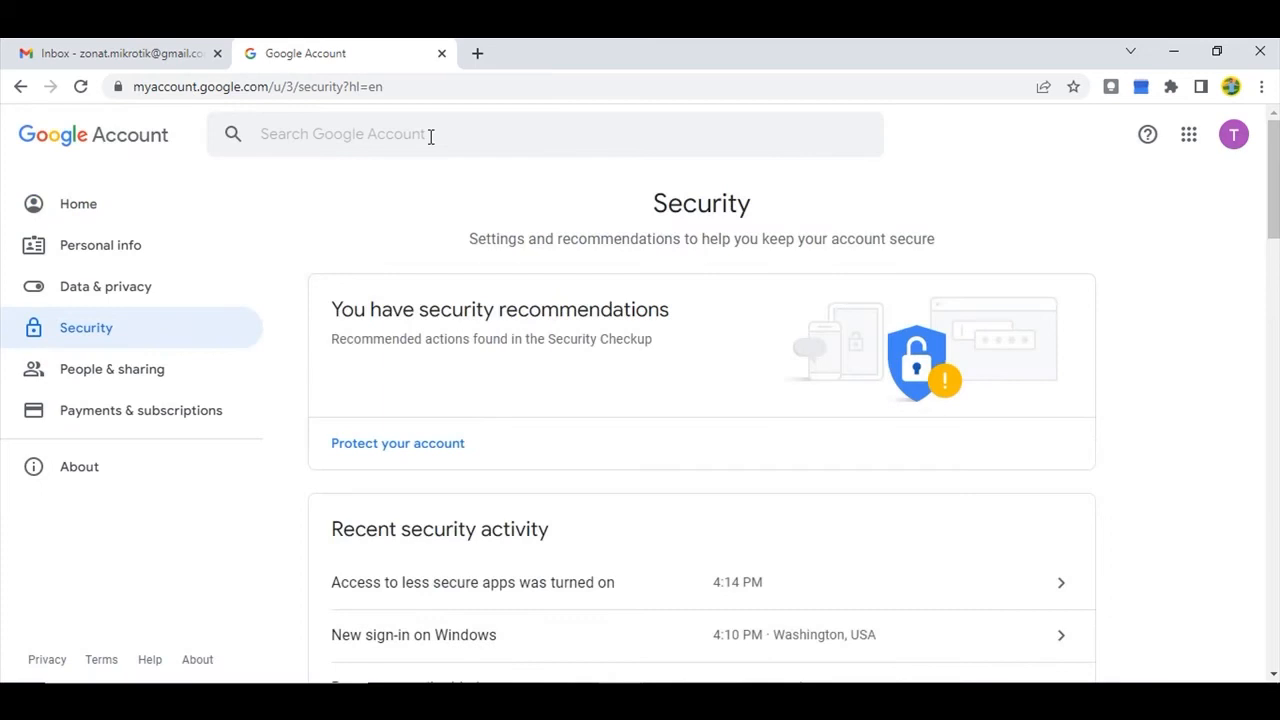
{"action": "type", "text": "less"}
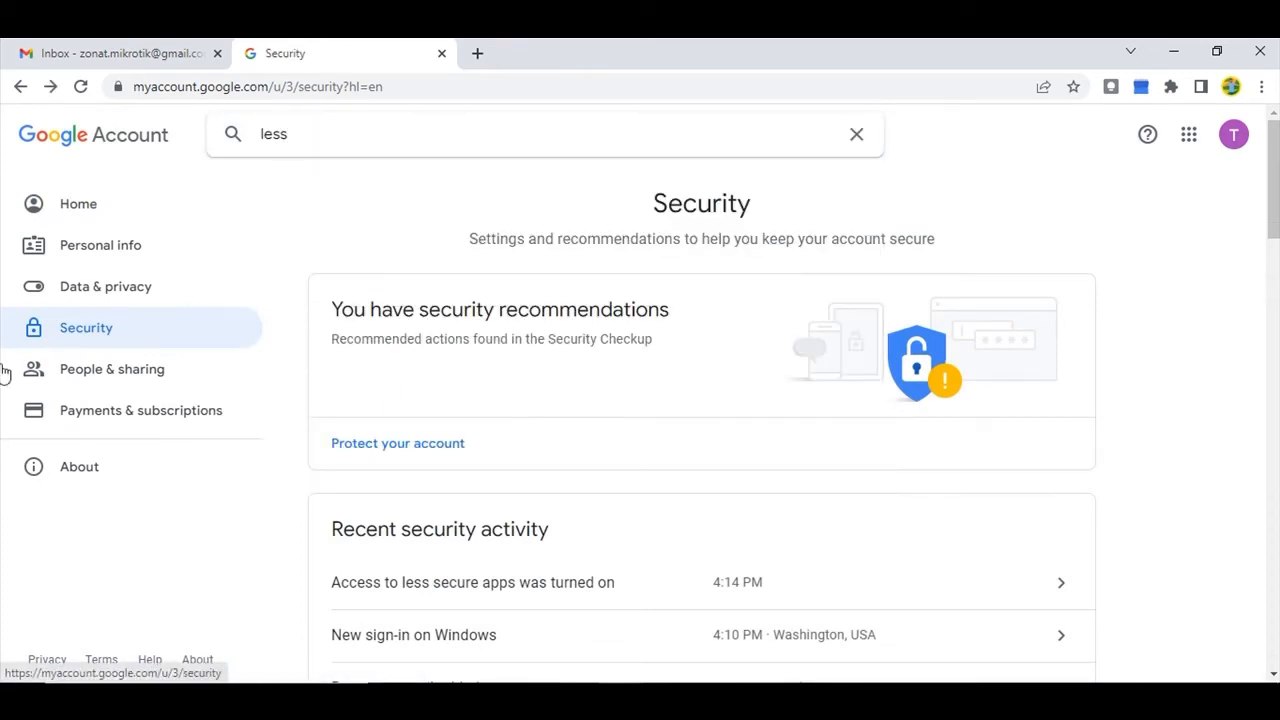
{"action": "left_click", "coordinate": [472, 582]}
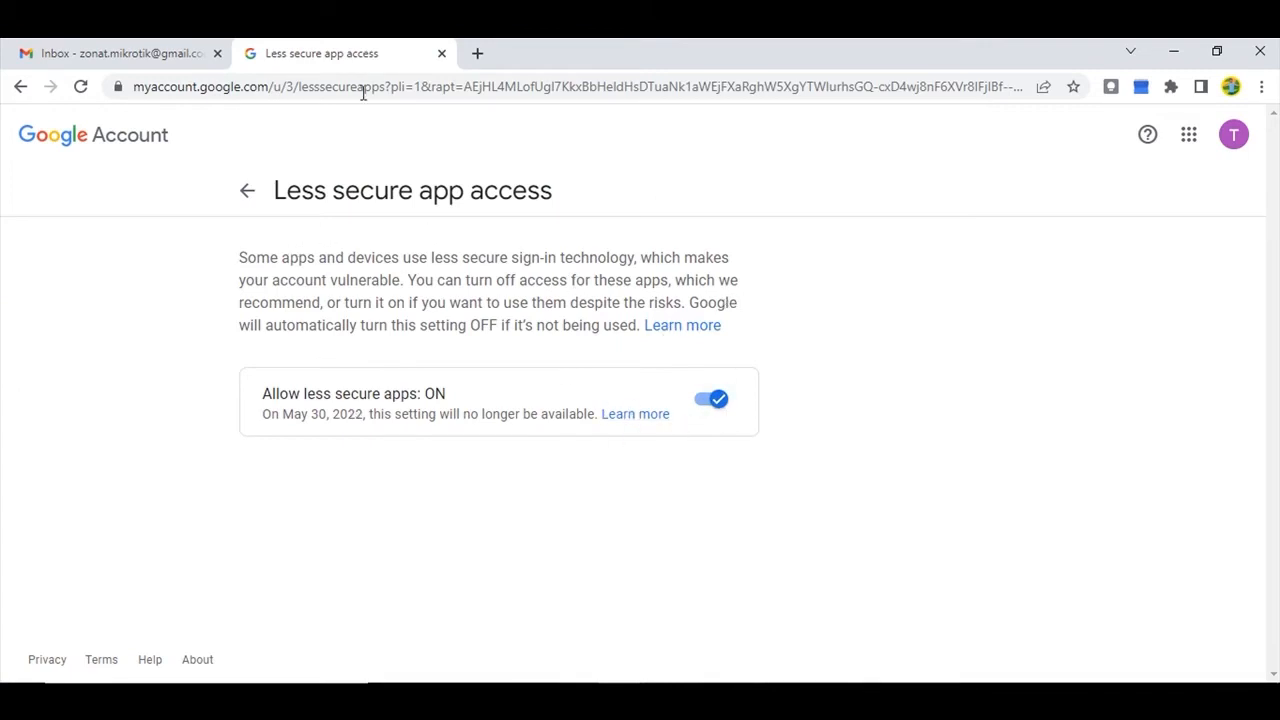
{"action": "left_click", "coordinate": [120, 52]}
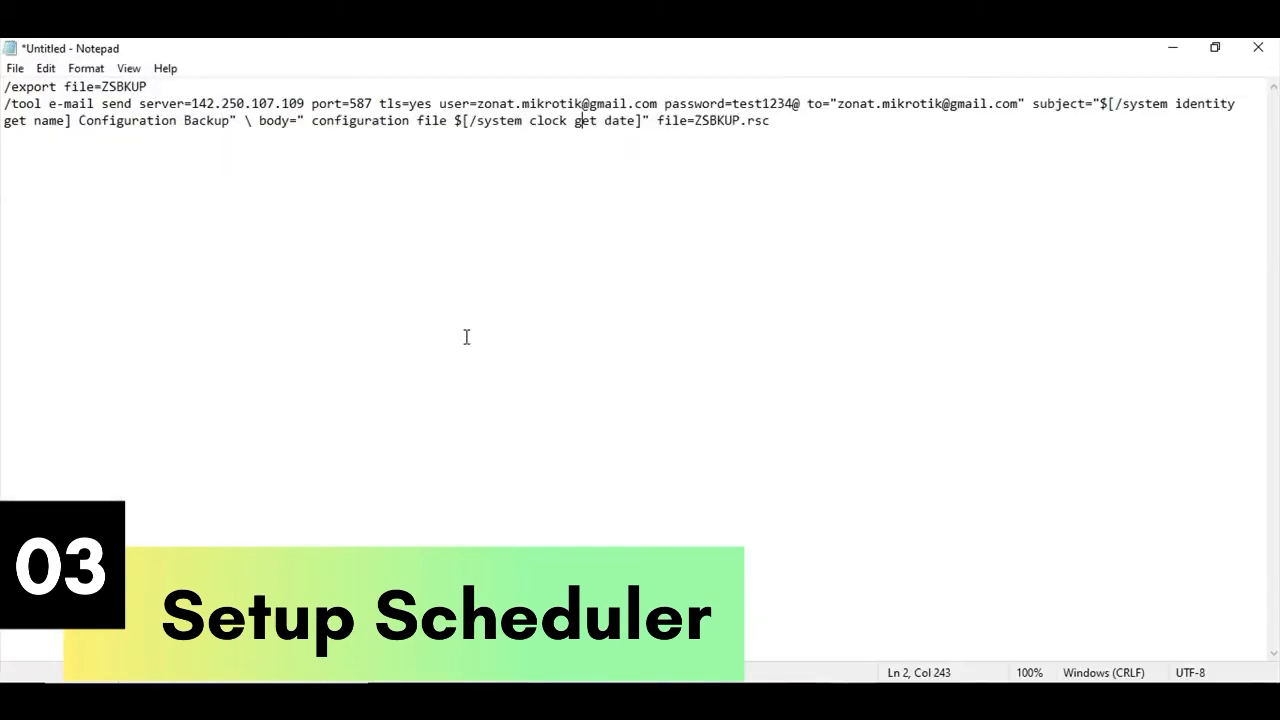
{"action": "key", "text": "ctrl+a"}
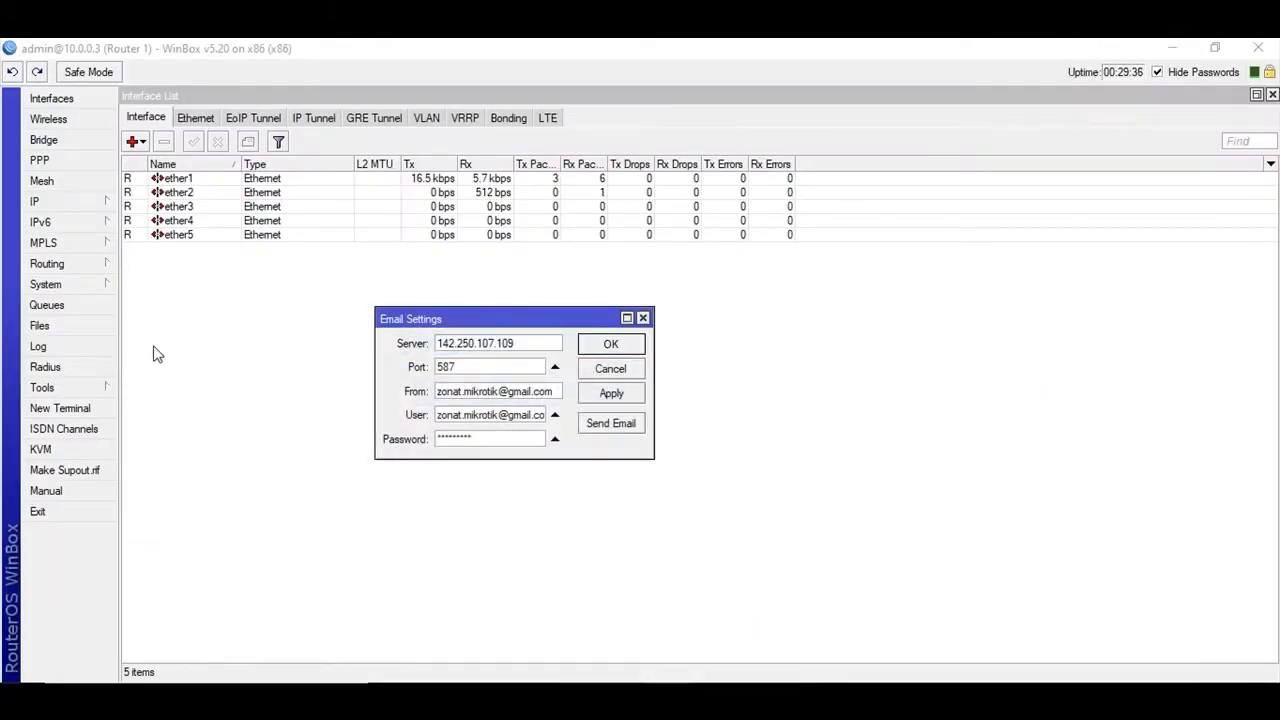
Go to System > Scheduler and begin a new scheduled task entry
{"action": "left_click", "coordinate": [496, 344]}
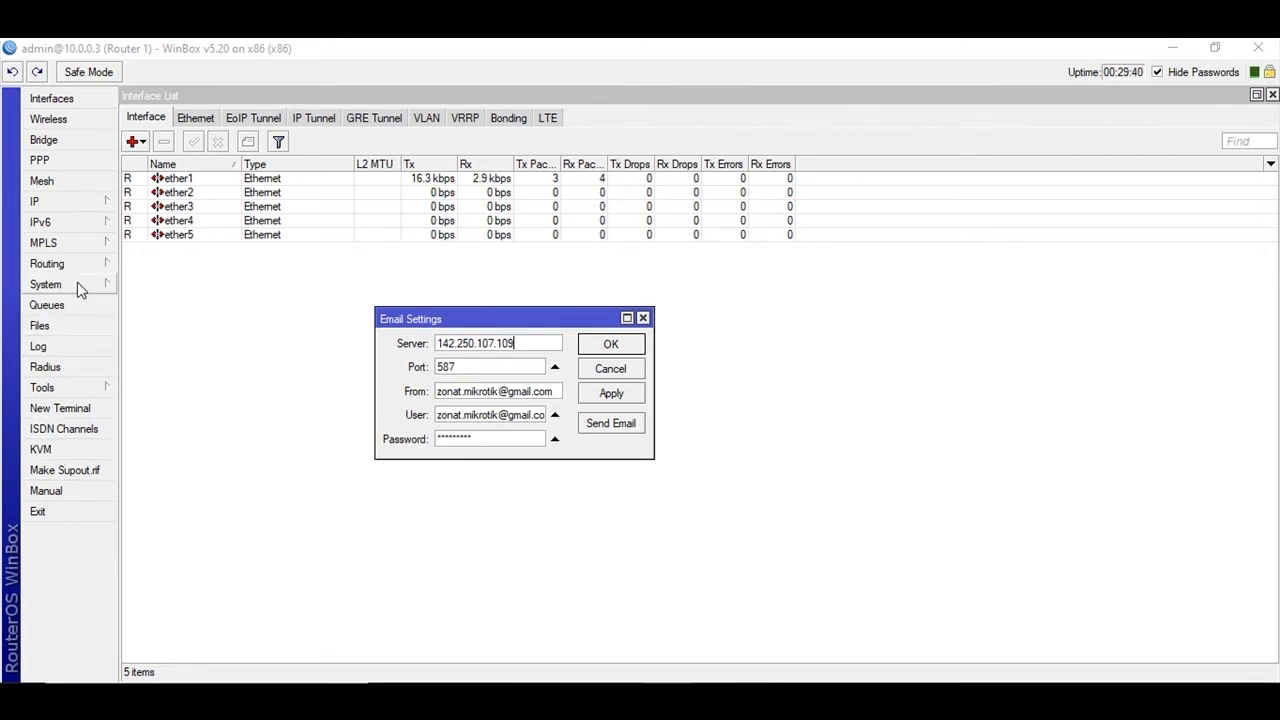
{"action": "left_click", "coordinate": [44, 284]}
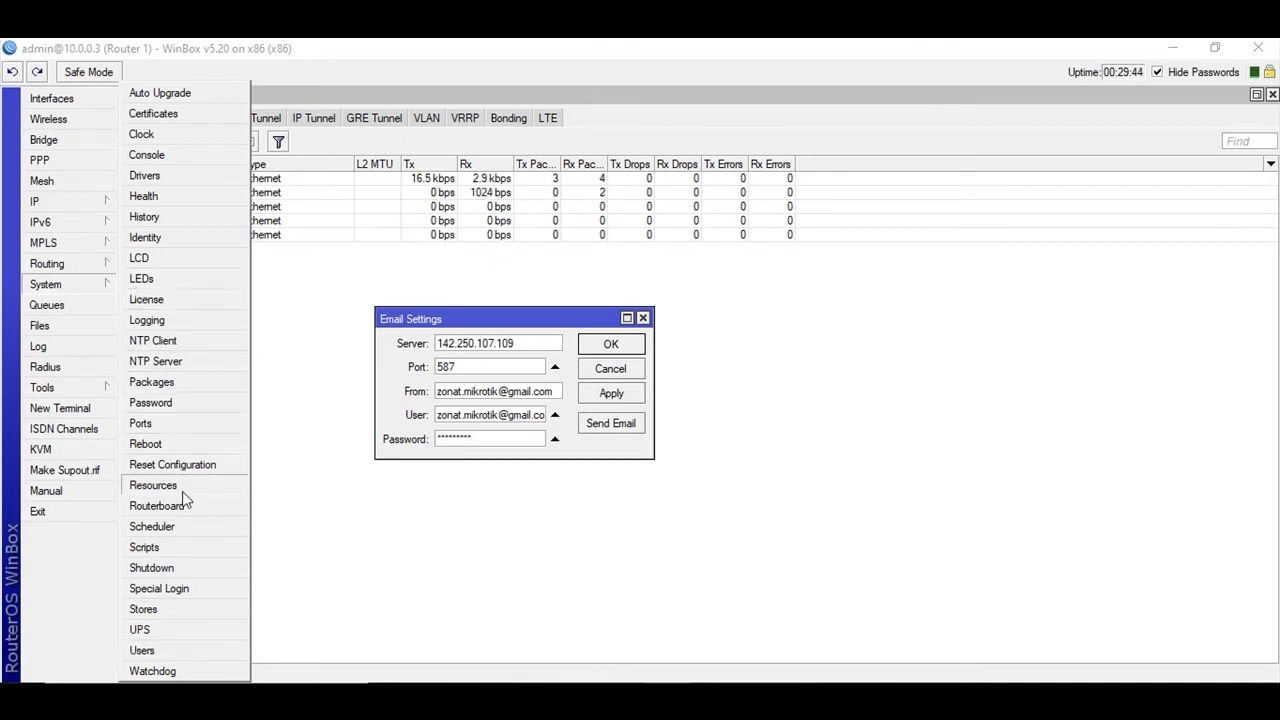
{"action": "left_click", "coordinate": [152, 526]}
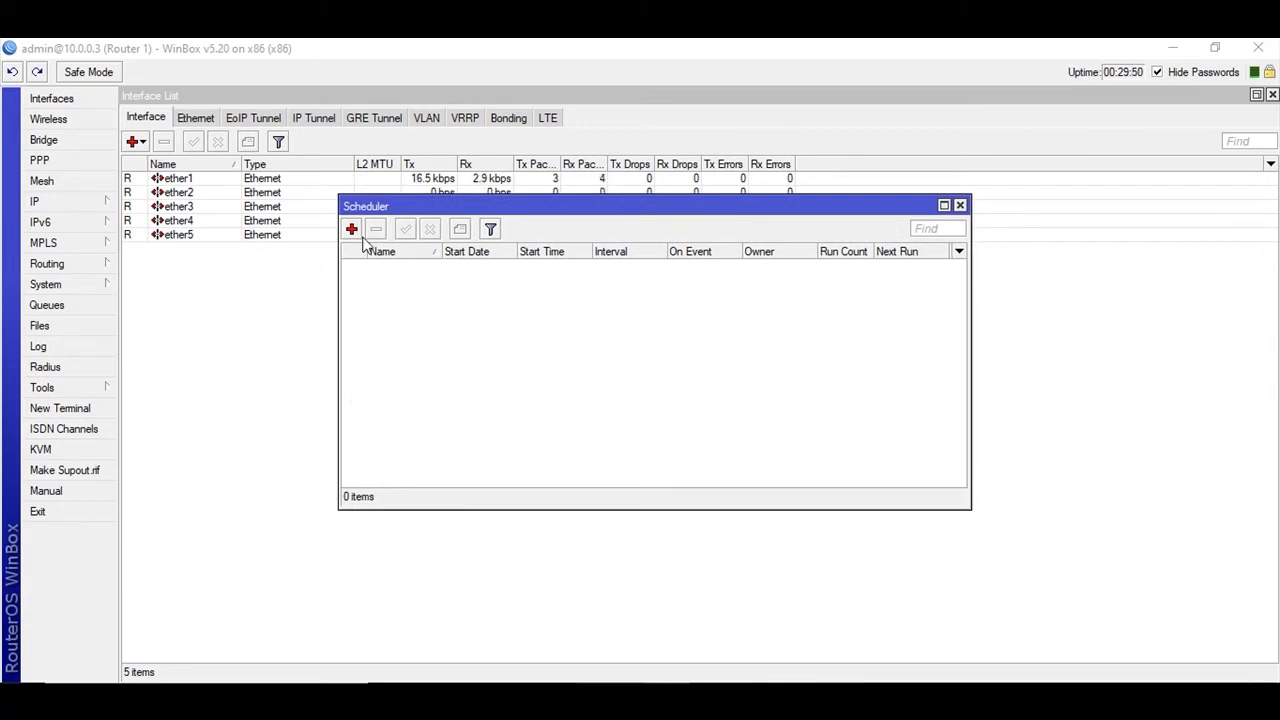
{"action": "left_click", "coordinate": [352, 228]}
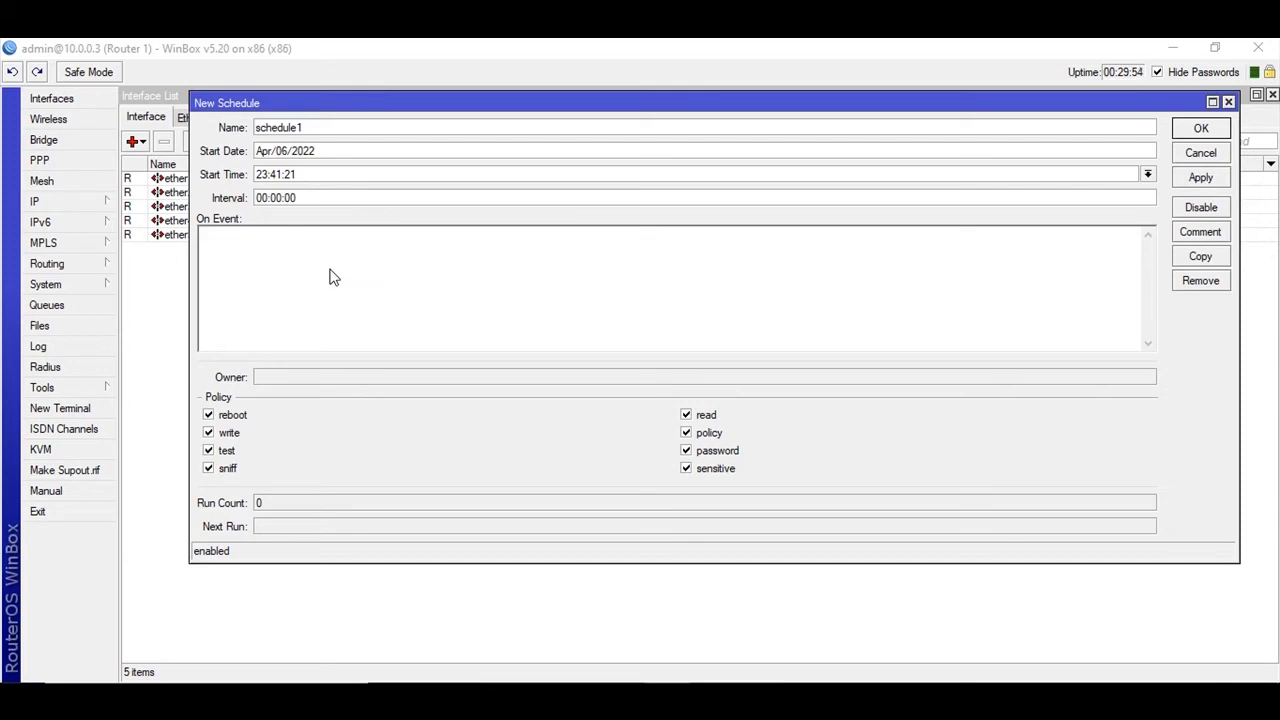
Fill the new schedule with the '/export file=ZSBKUP' script and a 24:00:00 interval, then apply and save it
{"action": "type", "text": "/export file=ZSBKUP"}
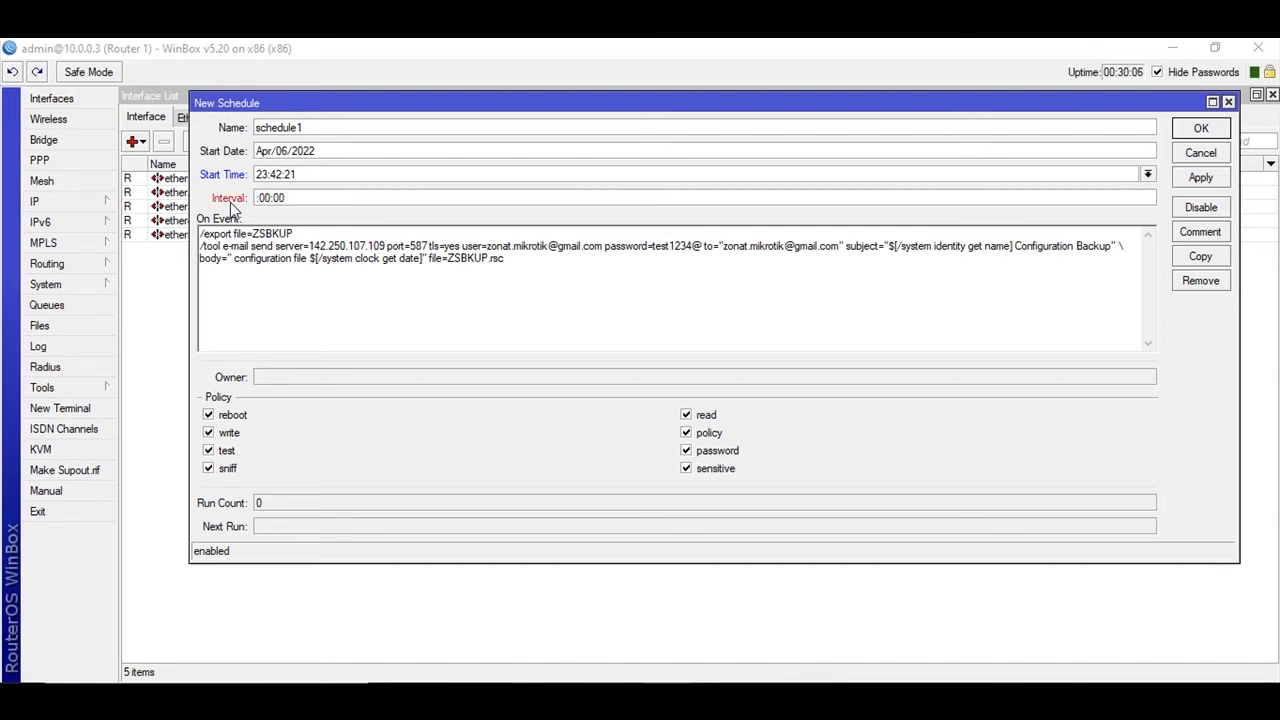
{"action": "type", "text": "24:00:00"}
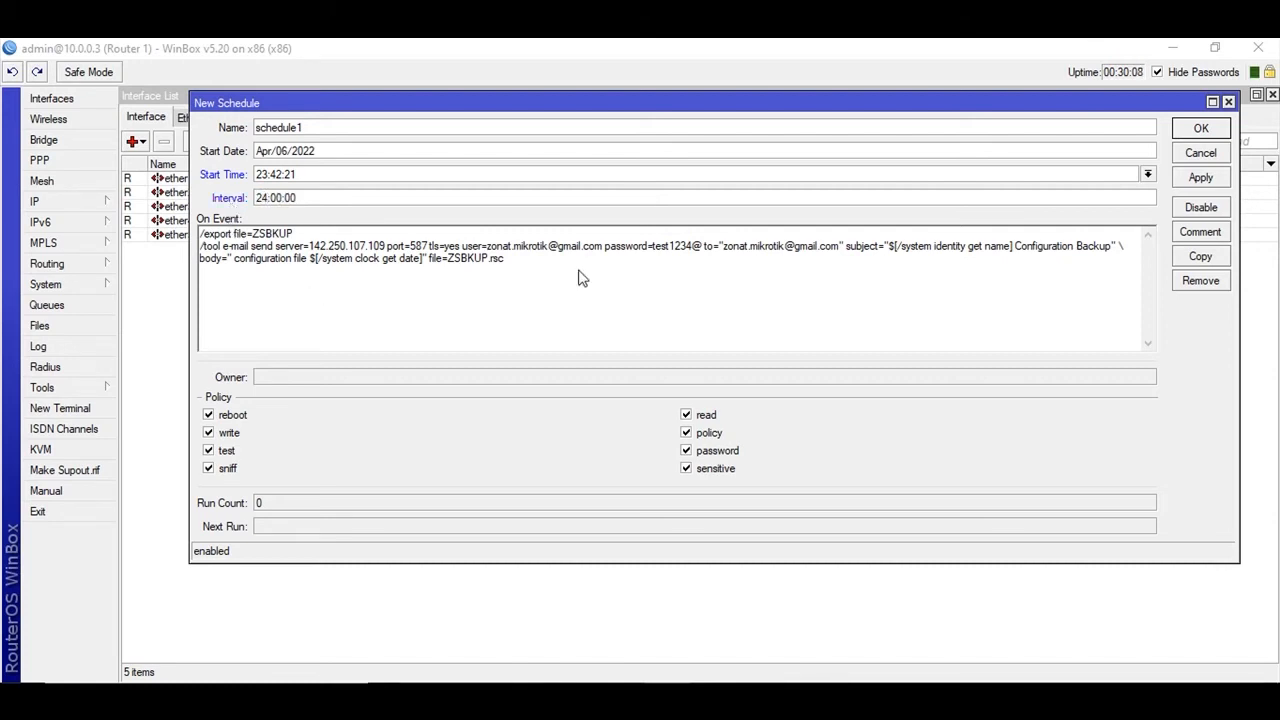
{"action": "left_click", "coordinate": [1200, 176]}
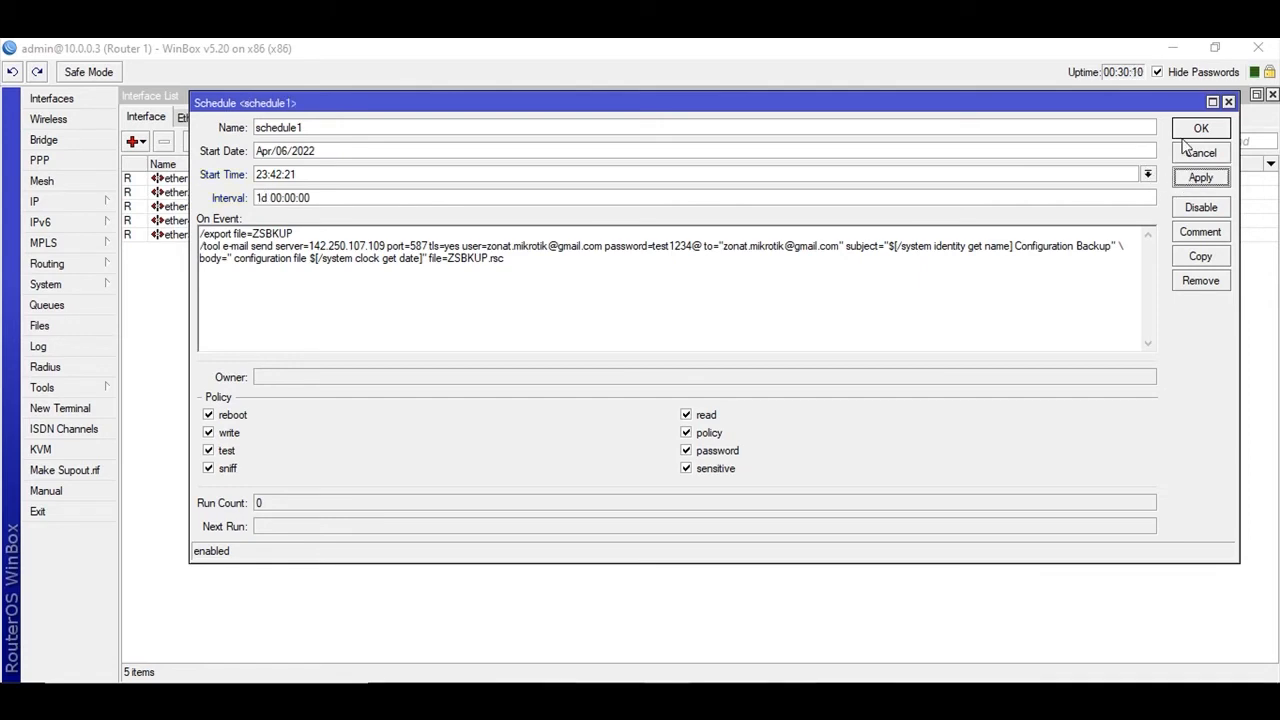
{"action": "left_click", "coordinate": [1200, 128]}
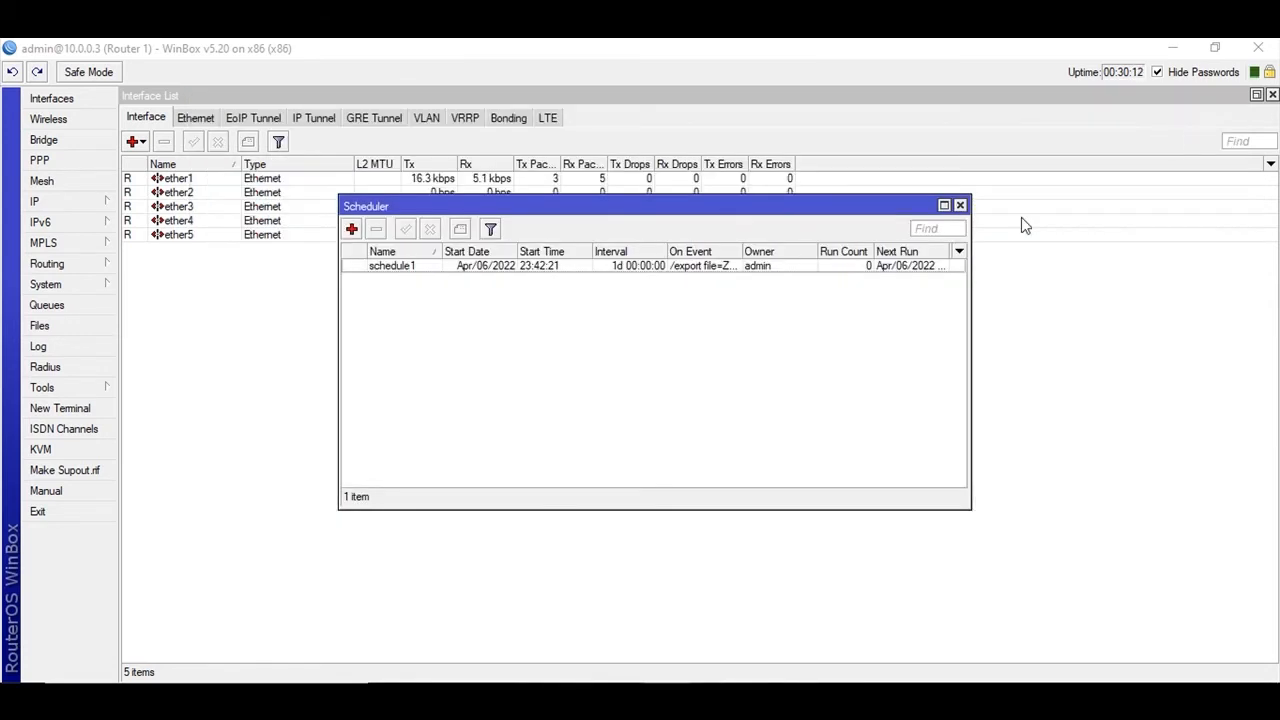
{"action": "mouse_move", "coordinate": [362, 280]}
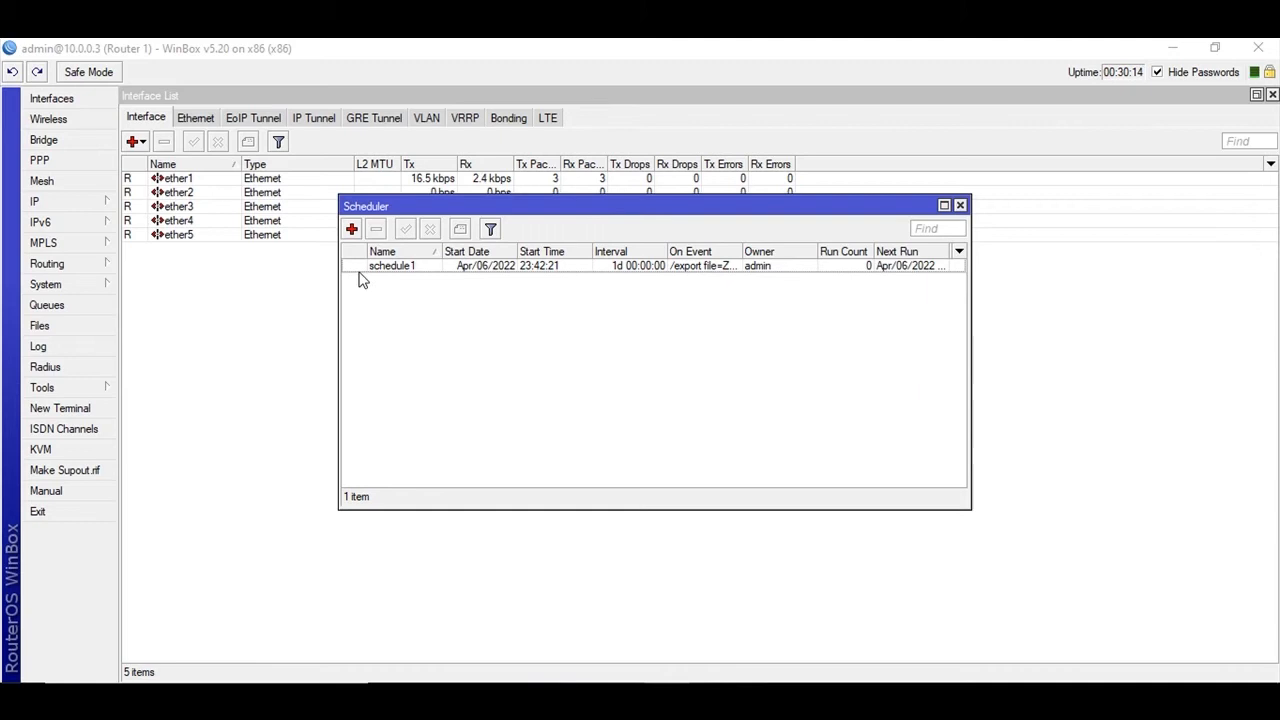
{"action": "mouse_move", "coordinate": [664, 442]}
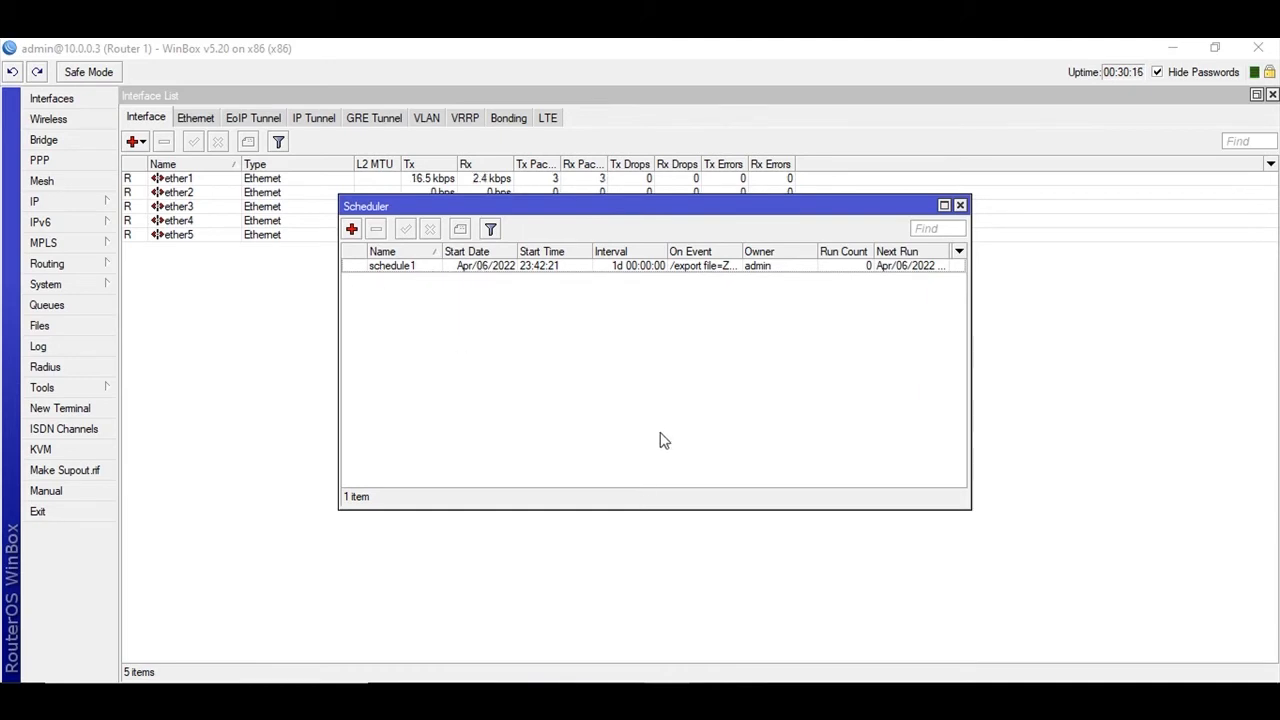
{"action": "mouse_move", "coordinate": [864, 276]}
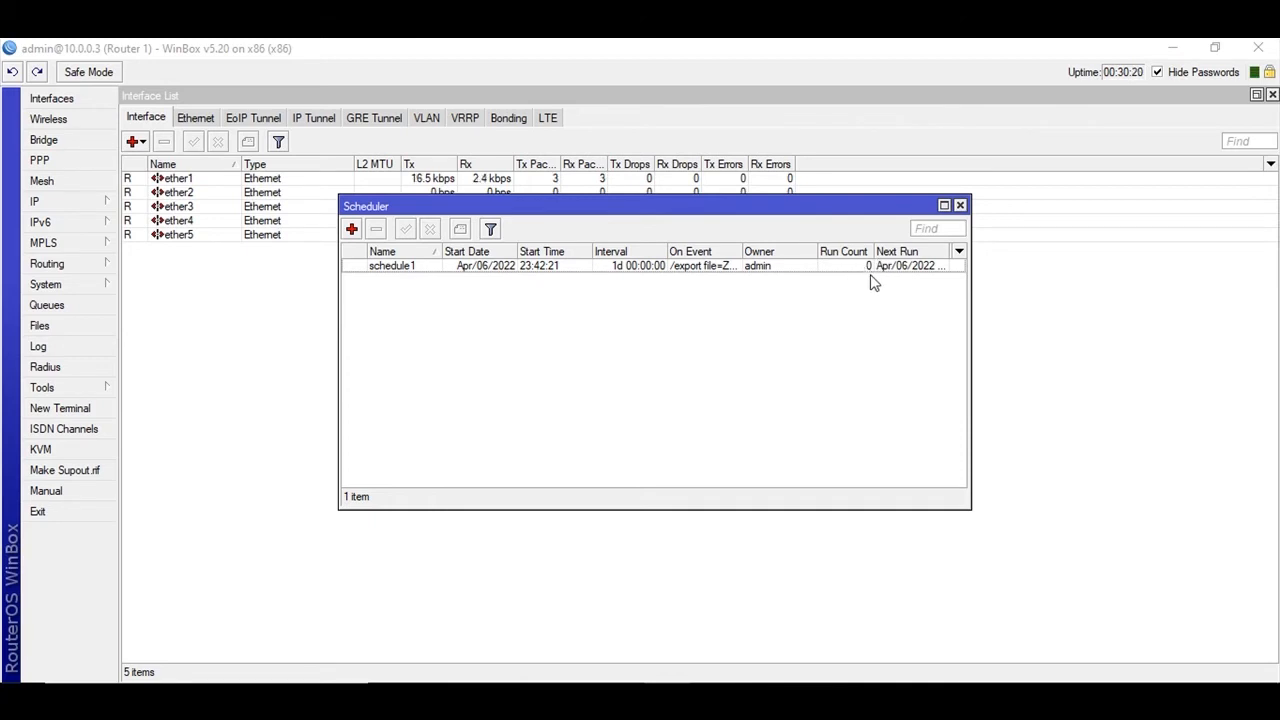
{"action": "mouse_move", "coordinate": [992, 312]}
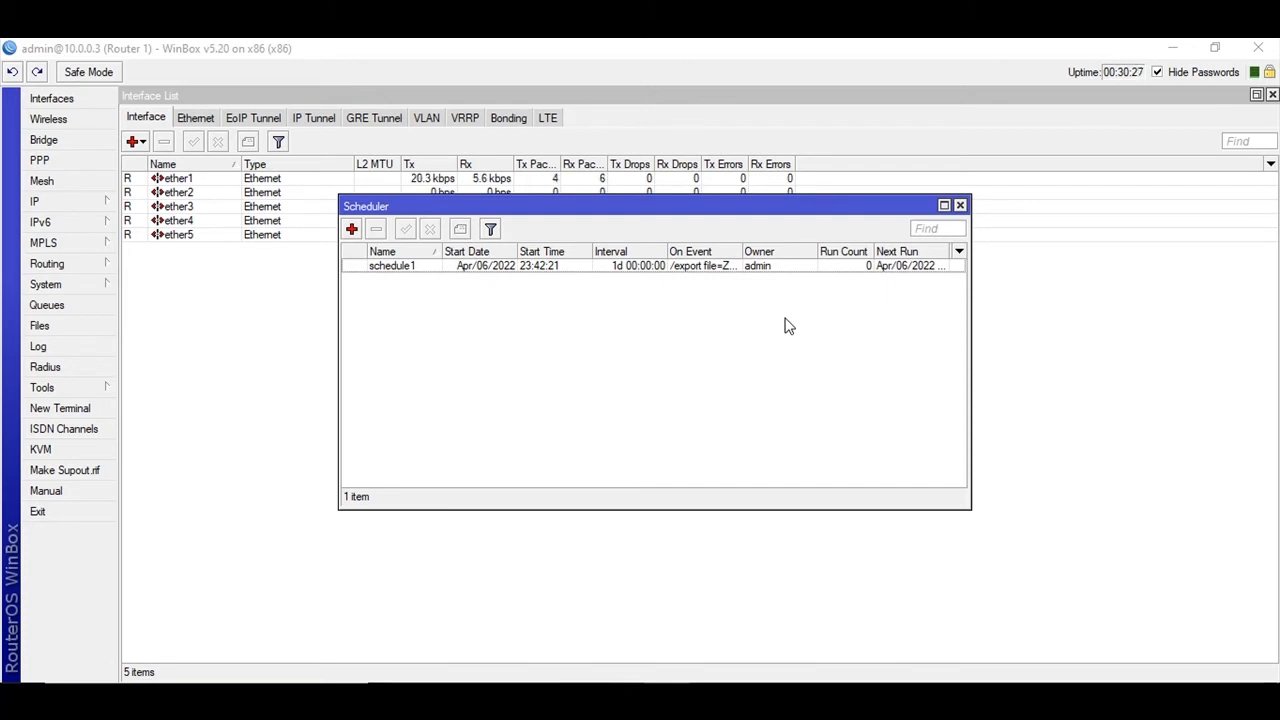
{"action": "mouse_move", "coordinate": [738, 300]}
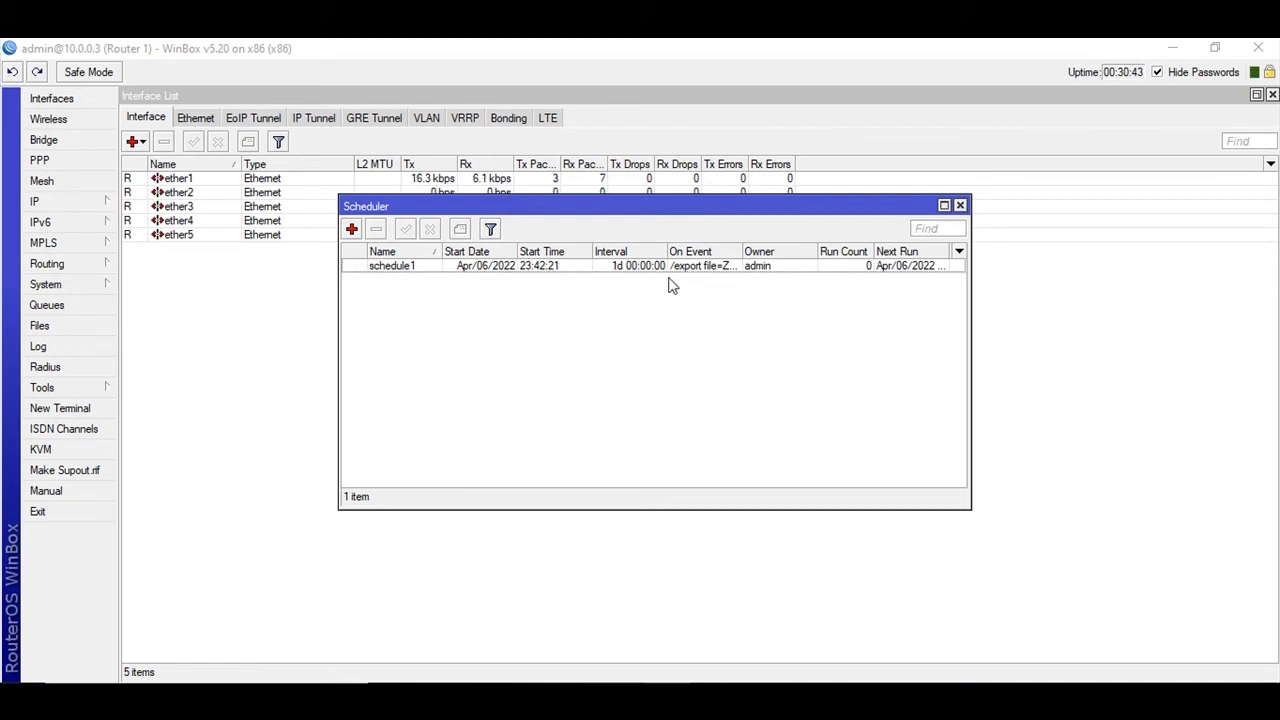
{"action": "mouse_move", "coordinate": [736, 290]}
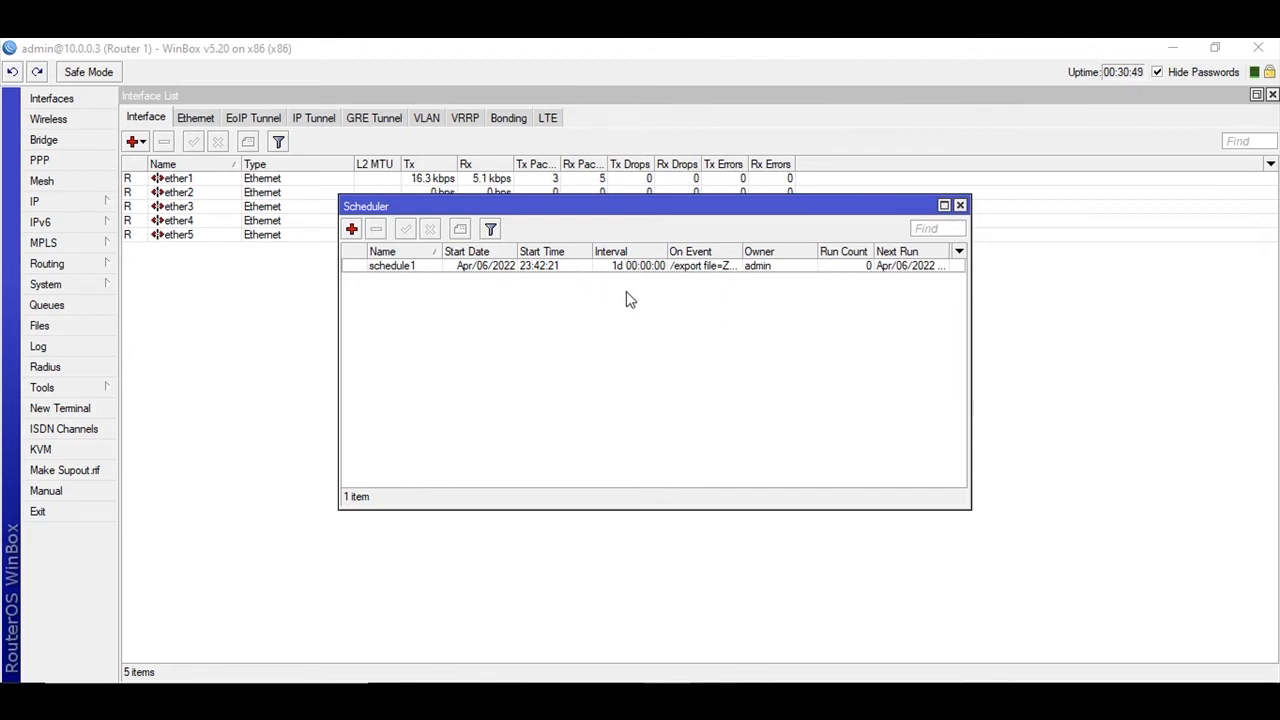
{"action": "mouse_move", "coordinate": [596, 284]}
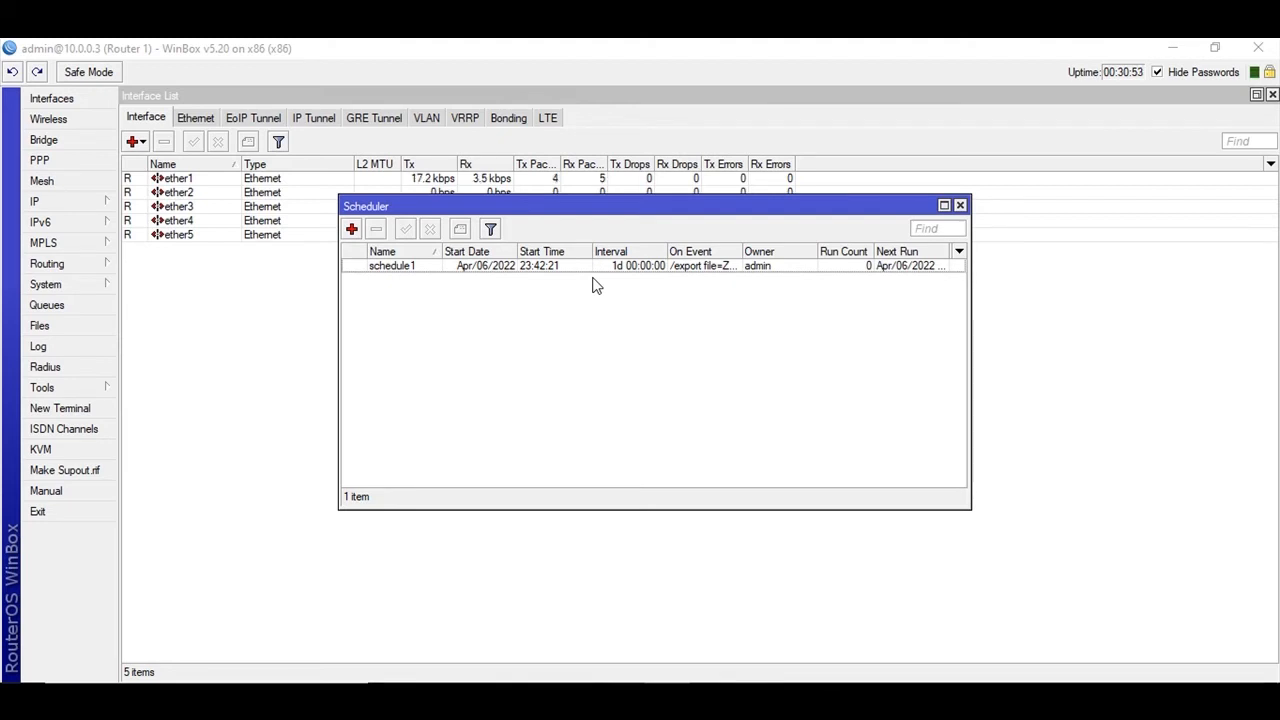
{"action": "mouse_move", "coordinate": [880, 318]}
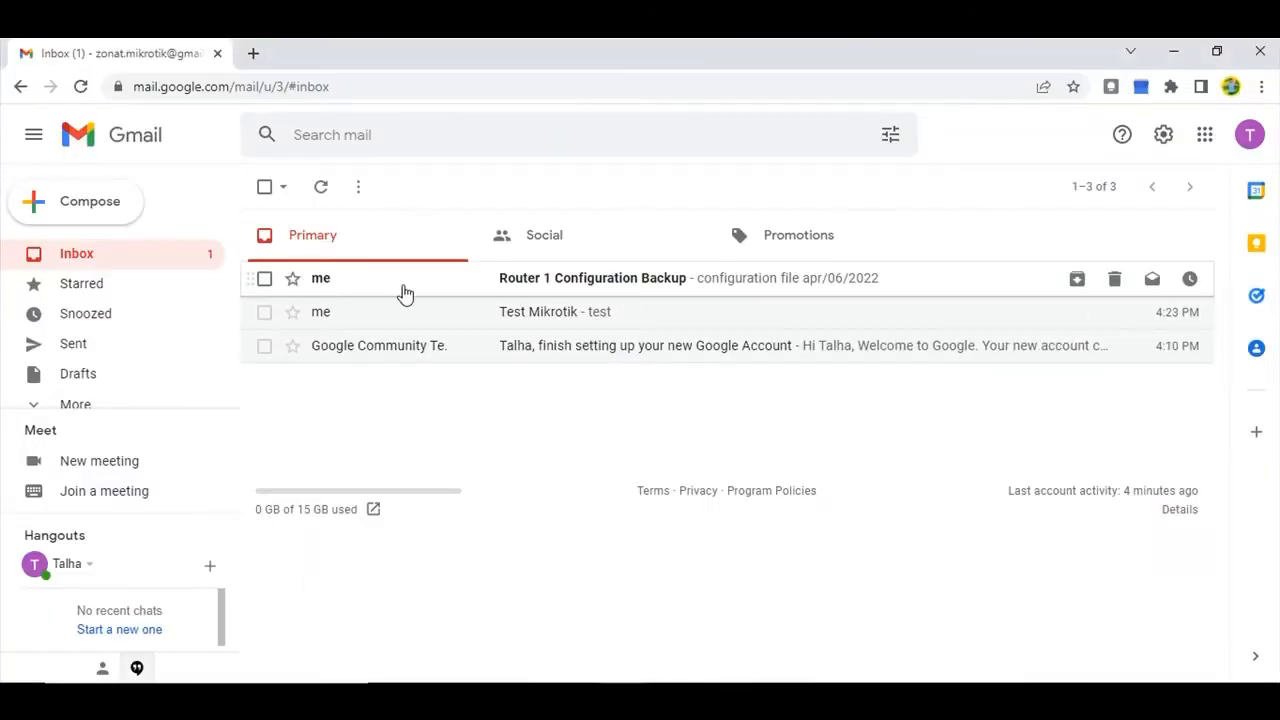
{"action": "mouse_move", "coordinate": [444, 294]}
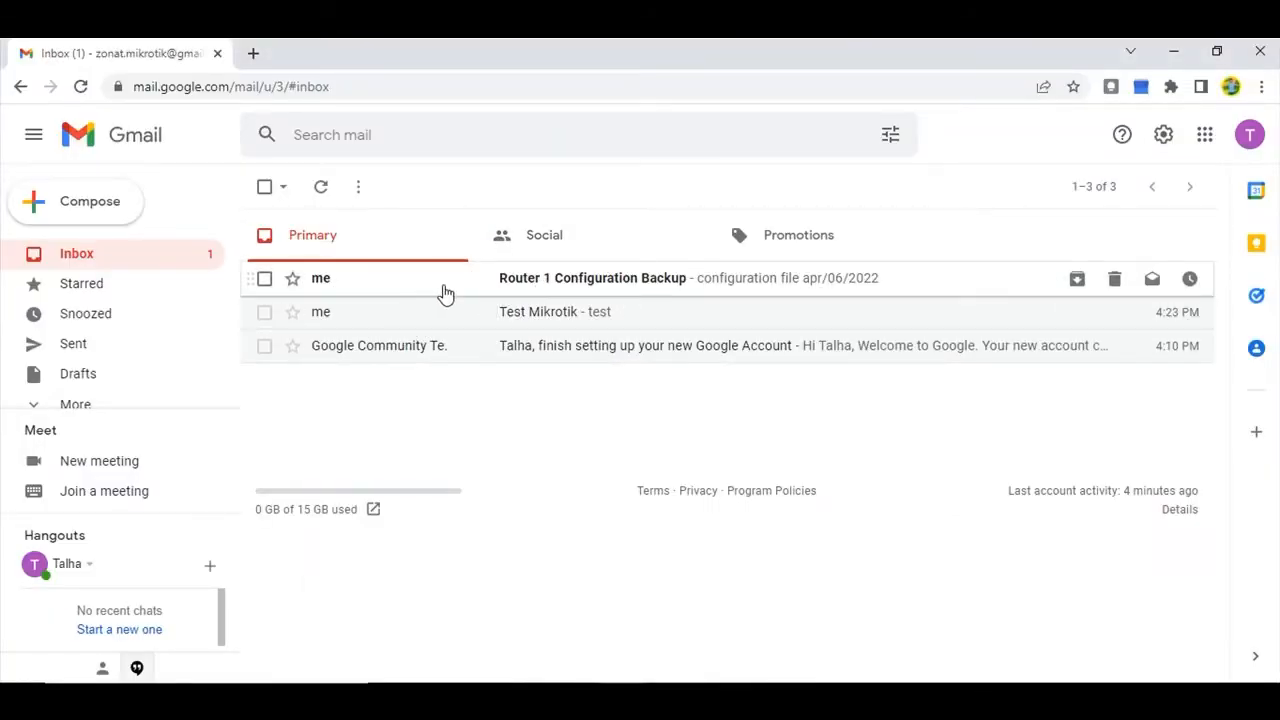
{"action": "mouse_move", "coordinate": [476, 290]}
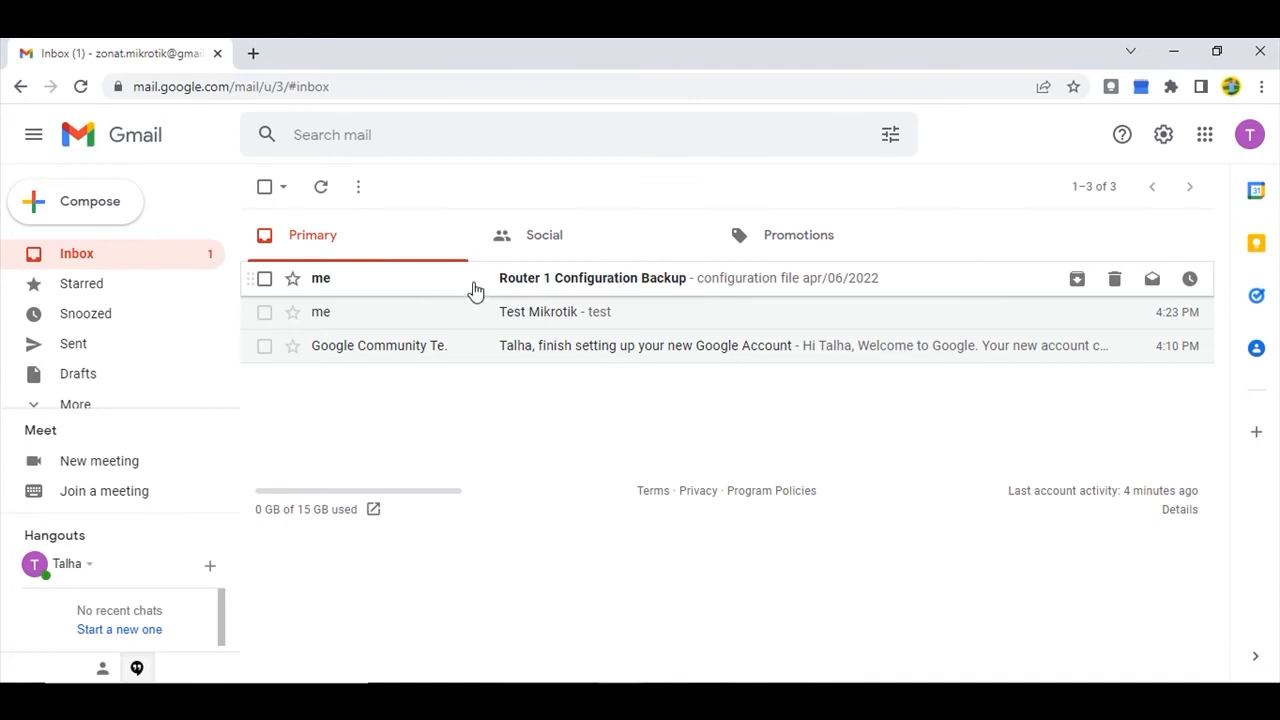
{"action": "mouse_move", "coordinate": [588, 290]}
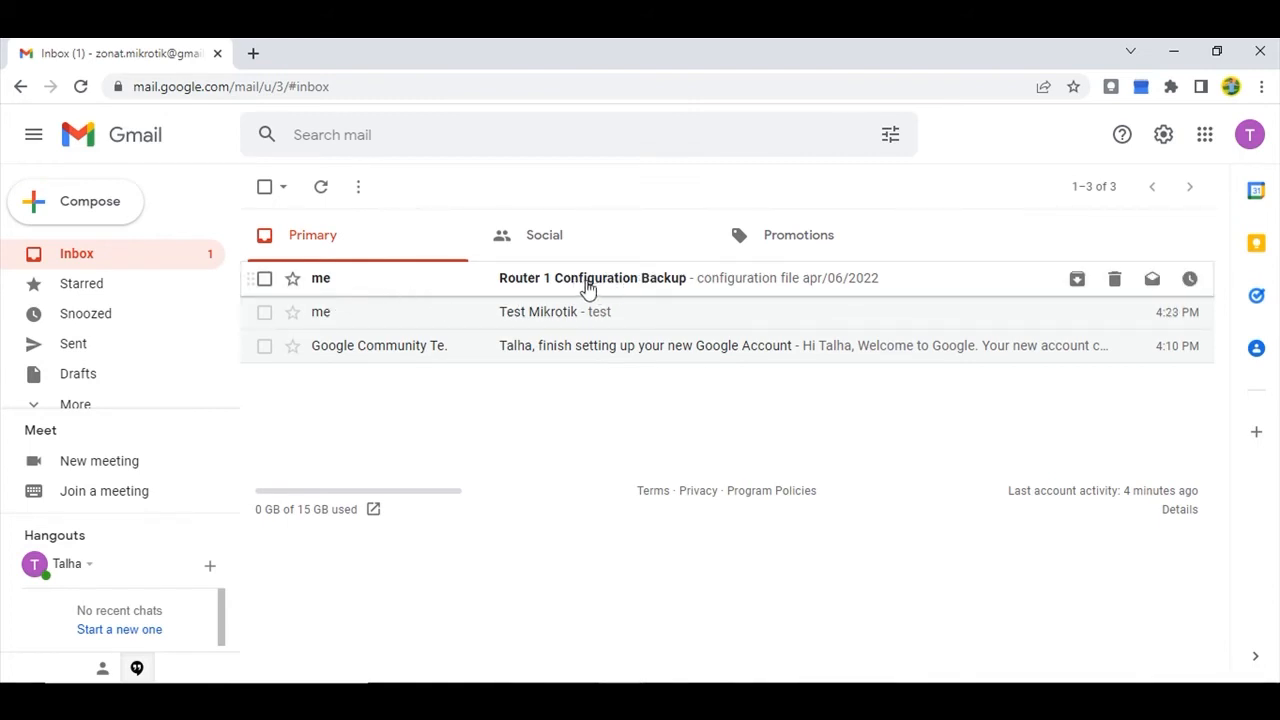
{"action": "mouse_move", "coordinate": [312, 290]}
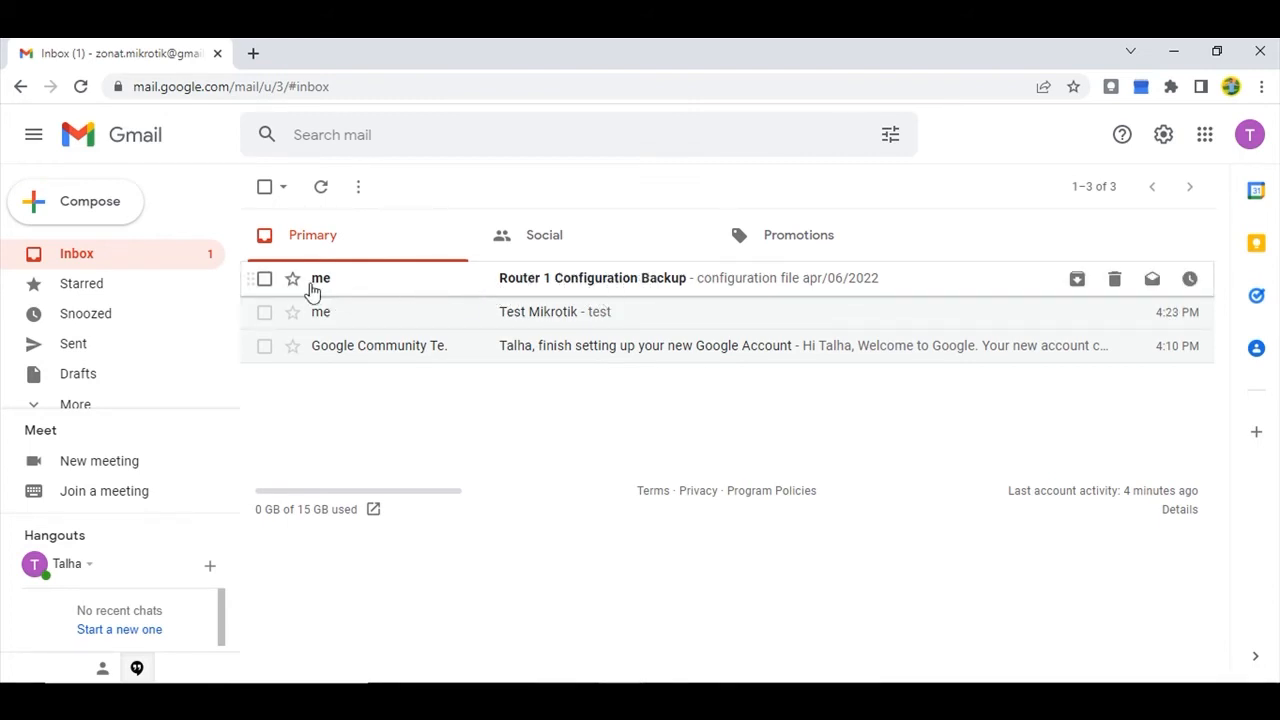
Select the arrived Router 1 Configuration Backup message in the Gmail inbox
{"action": "left_click", "coordinate": [592, 278]}
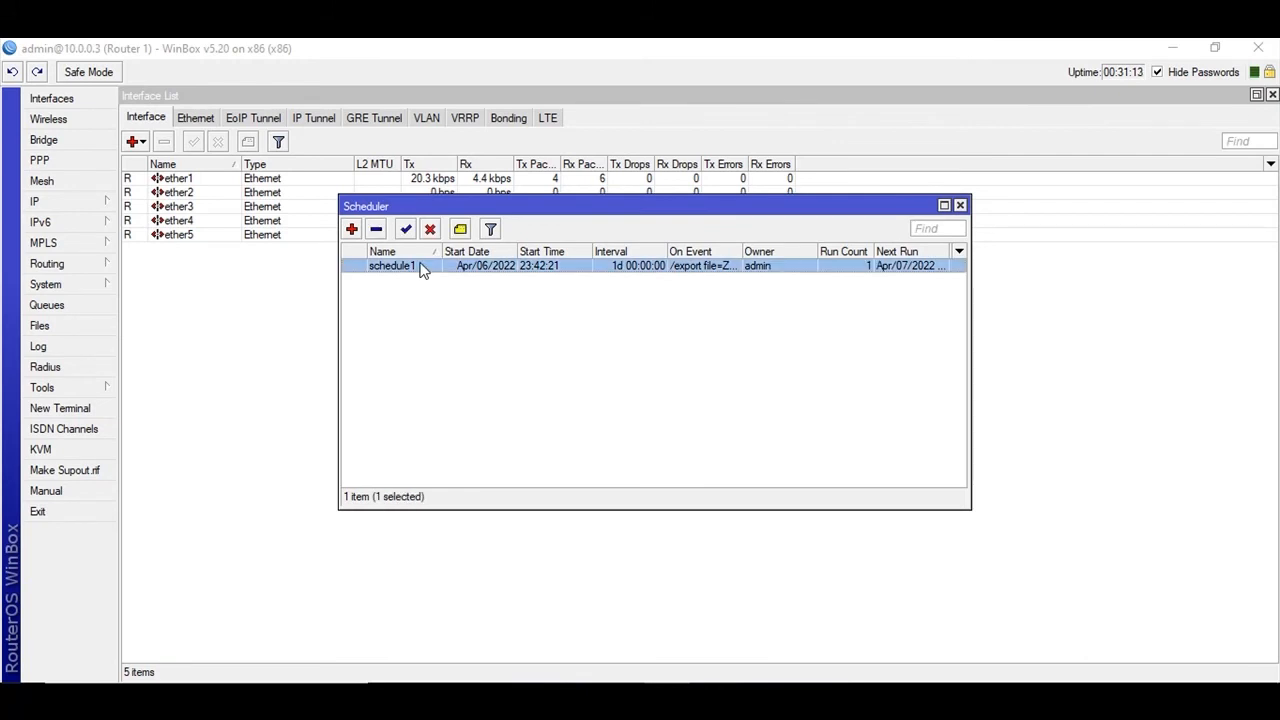
Bring up schedule1's Schedule window and highlight its name field
{"action": "double_click", "coordinate": [392, 264]}
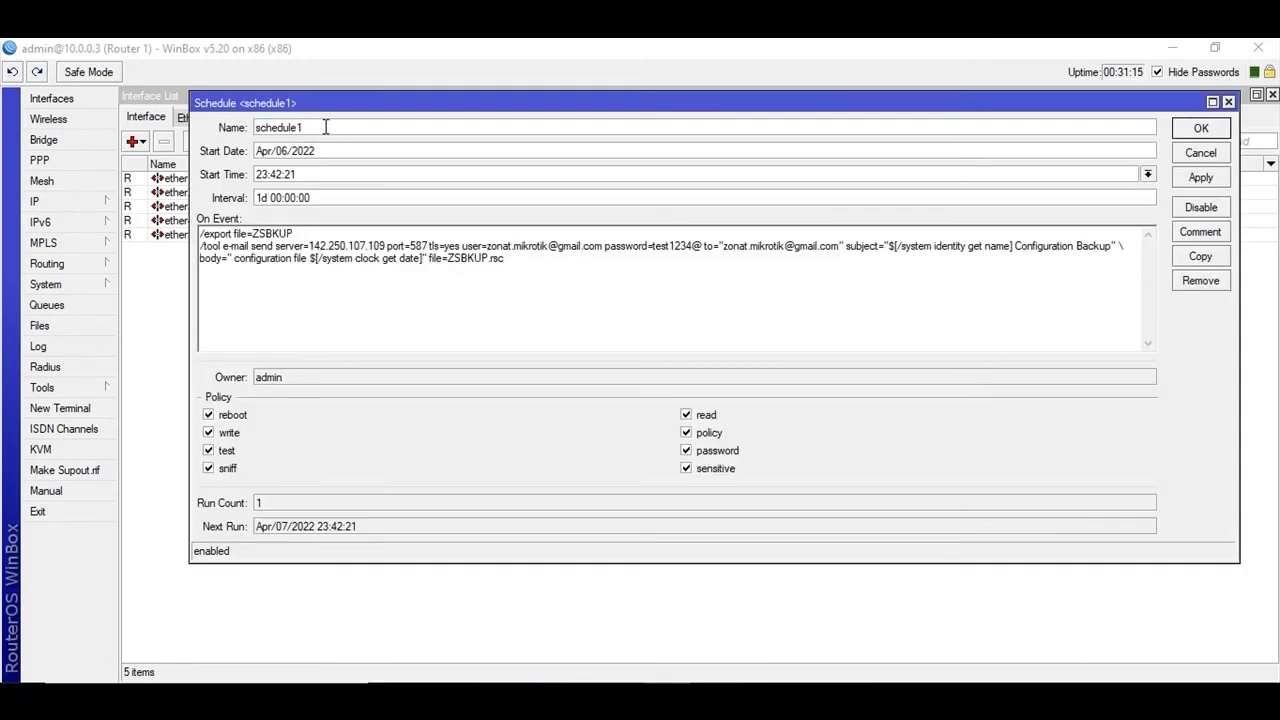
{"action": "triple_click", "coordinate": [280, 128]}
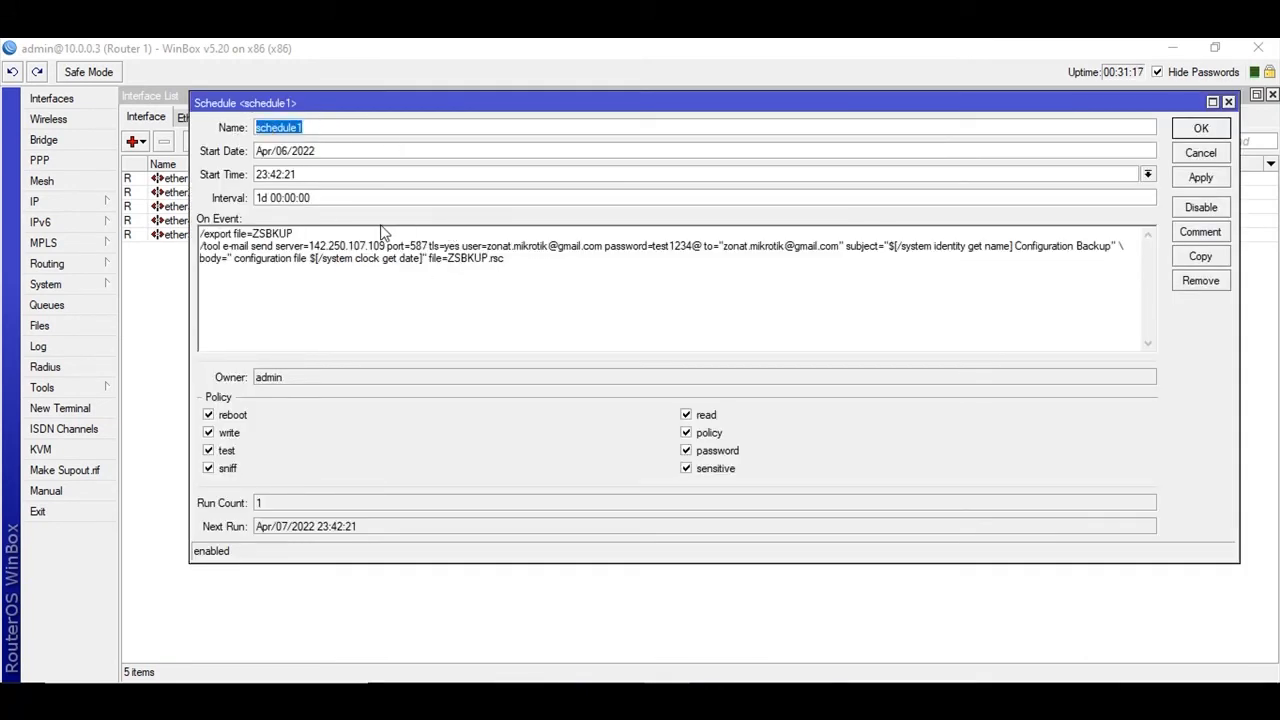
{"action": "mouse_move", "coordinate": [330, 280]}
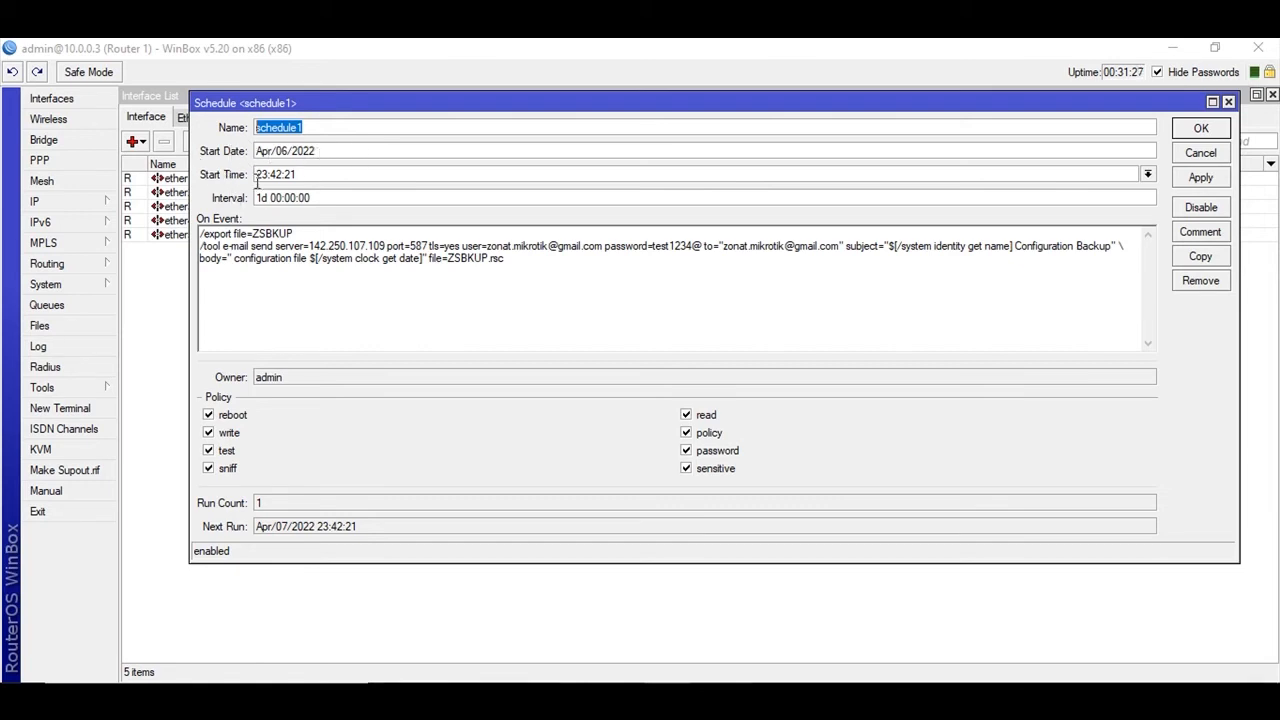
{"action": "mouse_move", "coordinate": [204, 210]}
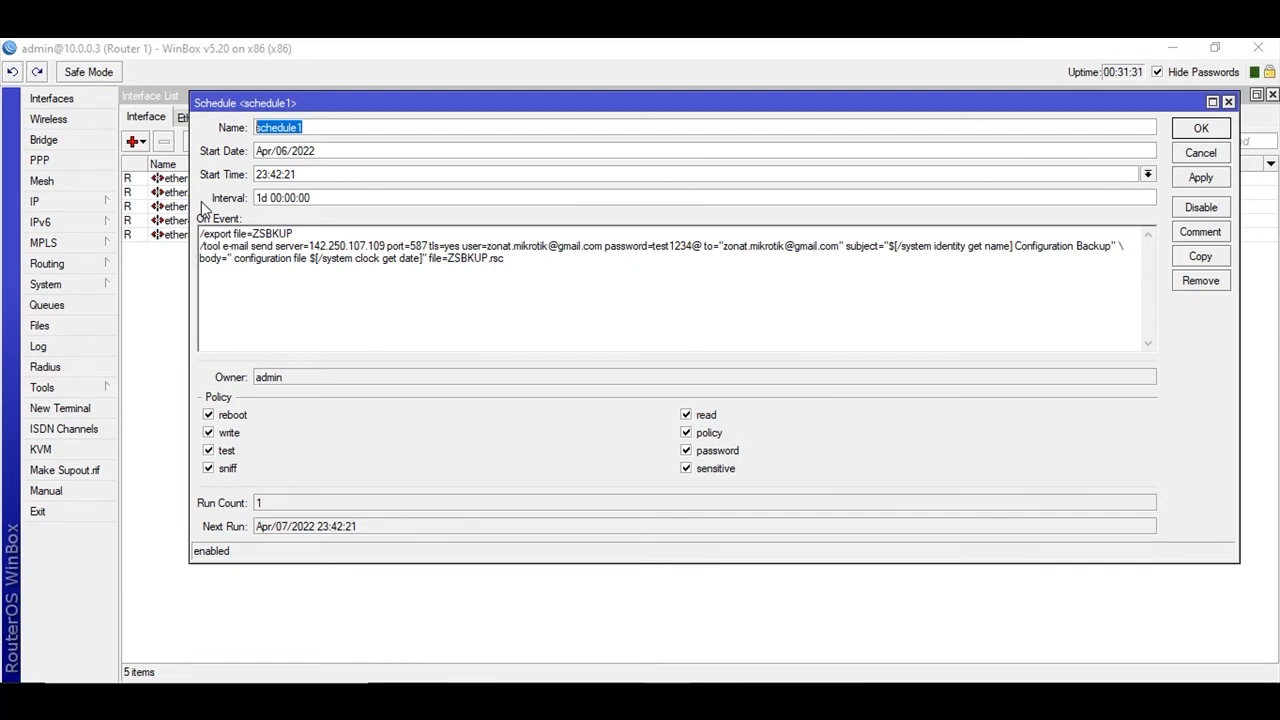
{"action": "mouse_move", "coordinate": [448, 484]}
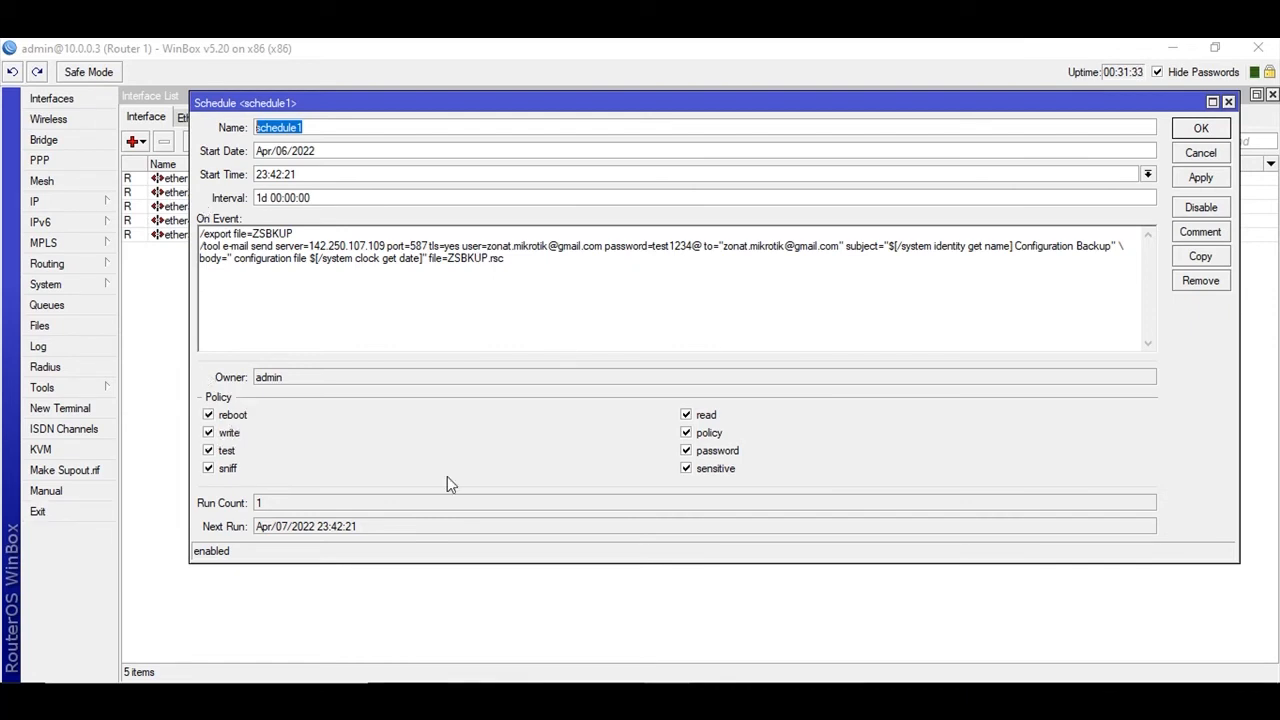
{"action": "mouse_move", "coordinate": [240, 272]}
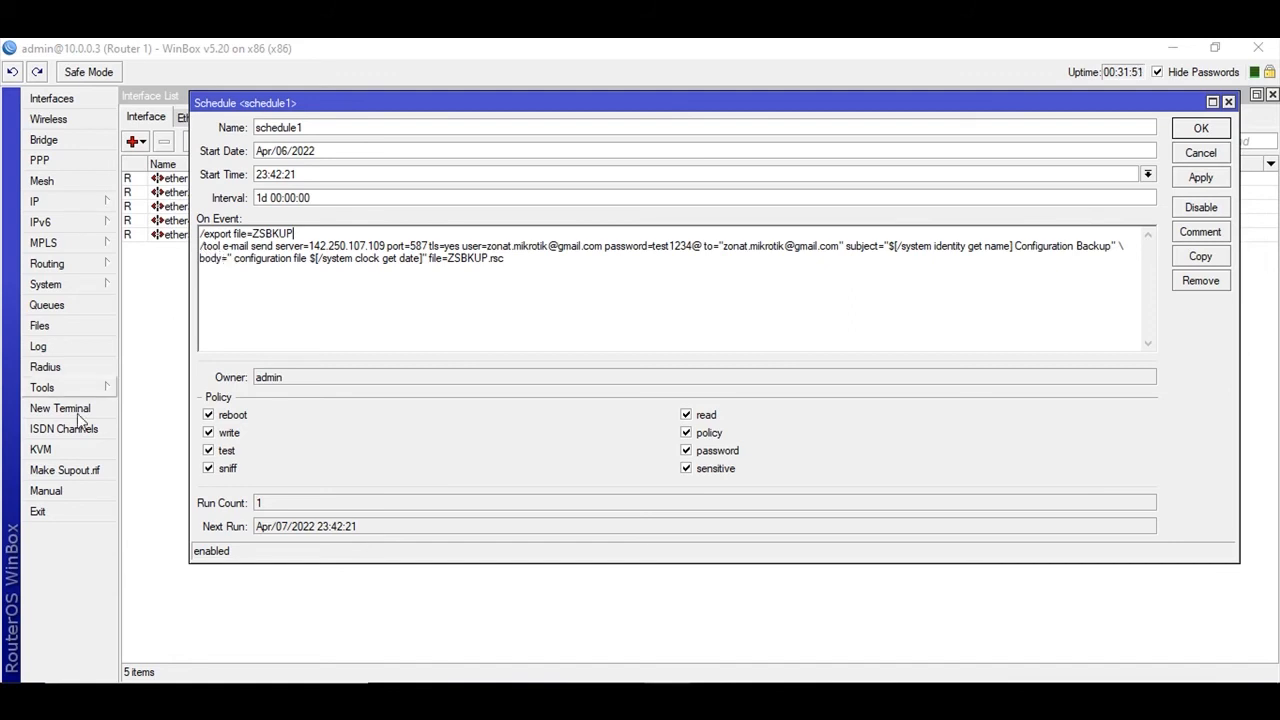
{"action": "left_click", "coordinate": [42, 388]}
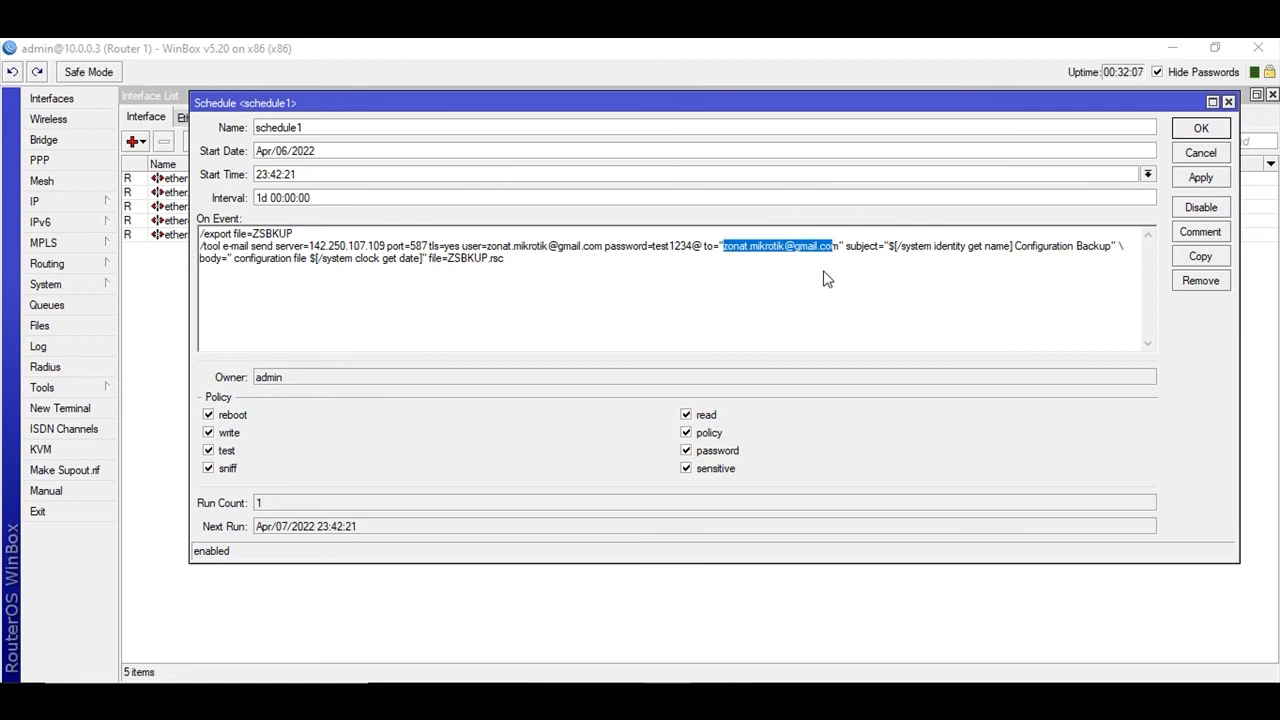
{"action": "mouse_move", "coordinate": [772, 284]}
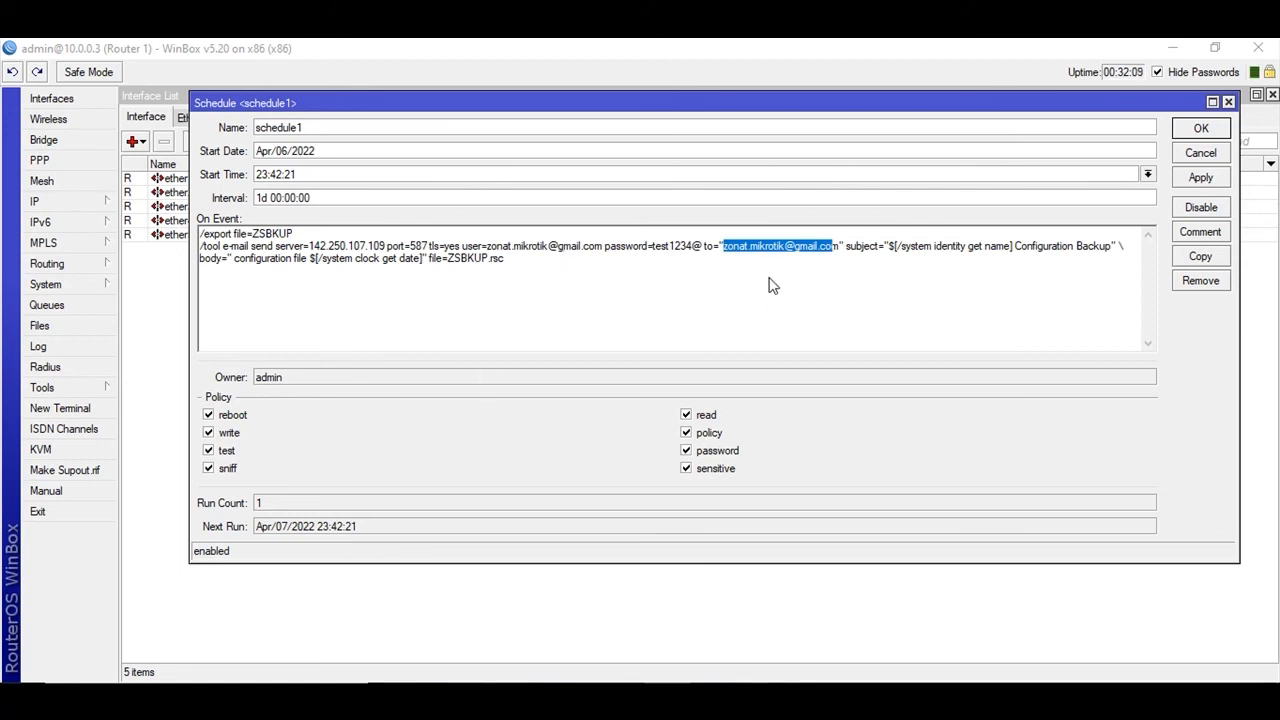
{"action": "mouse_move", "coordinate": [868, 266]}
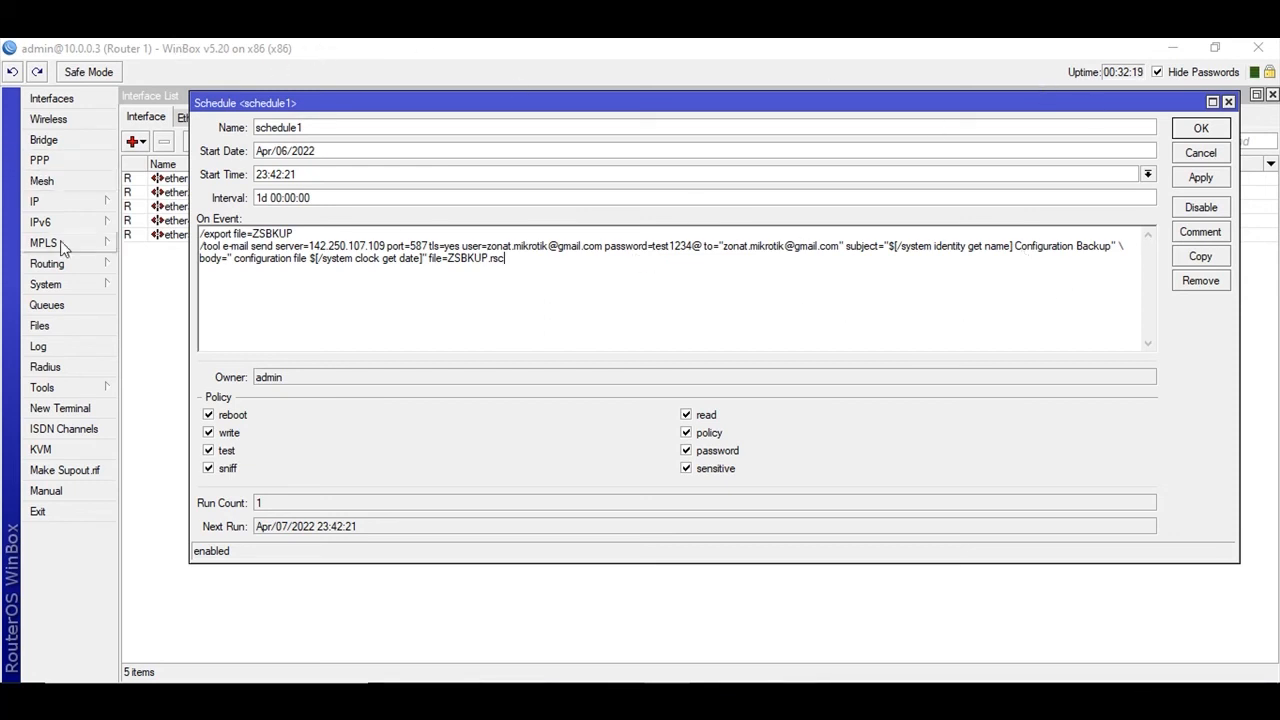
{"action": "double_click", "coordinate": [1036, 246]}
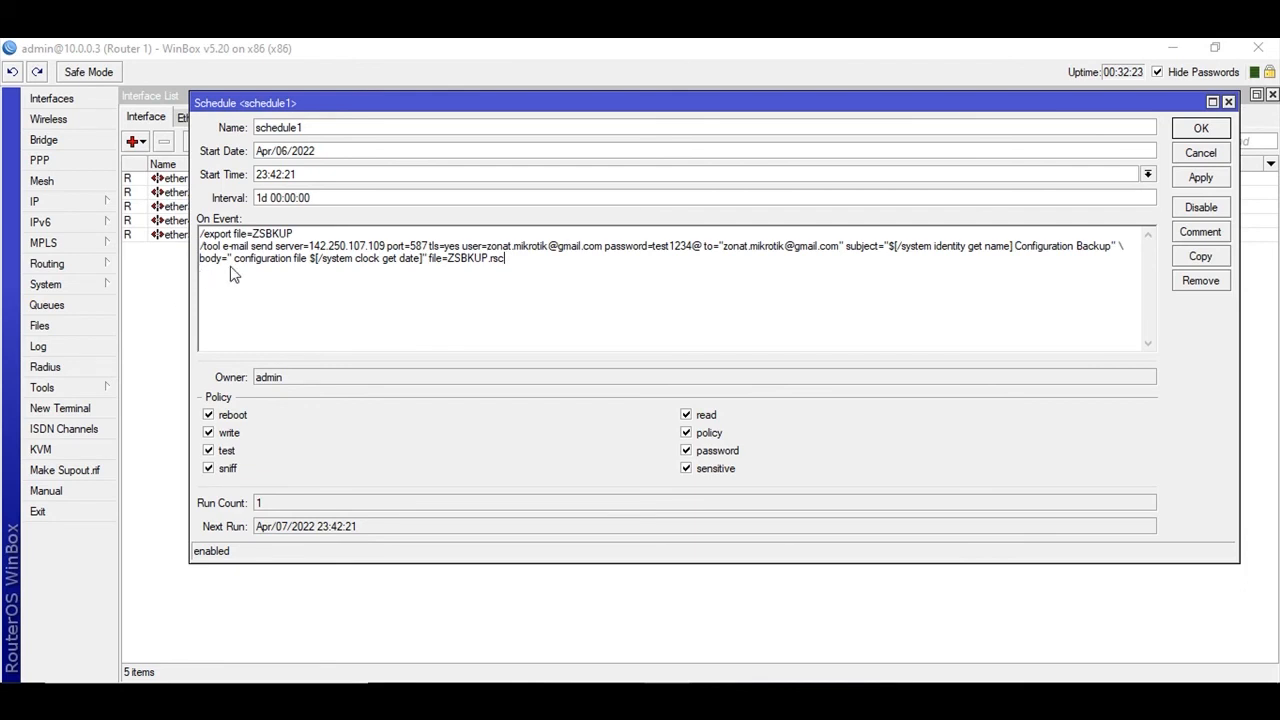
{"action": "double_click", "coordinate": [262, 258]}
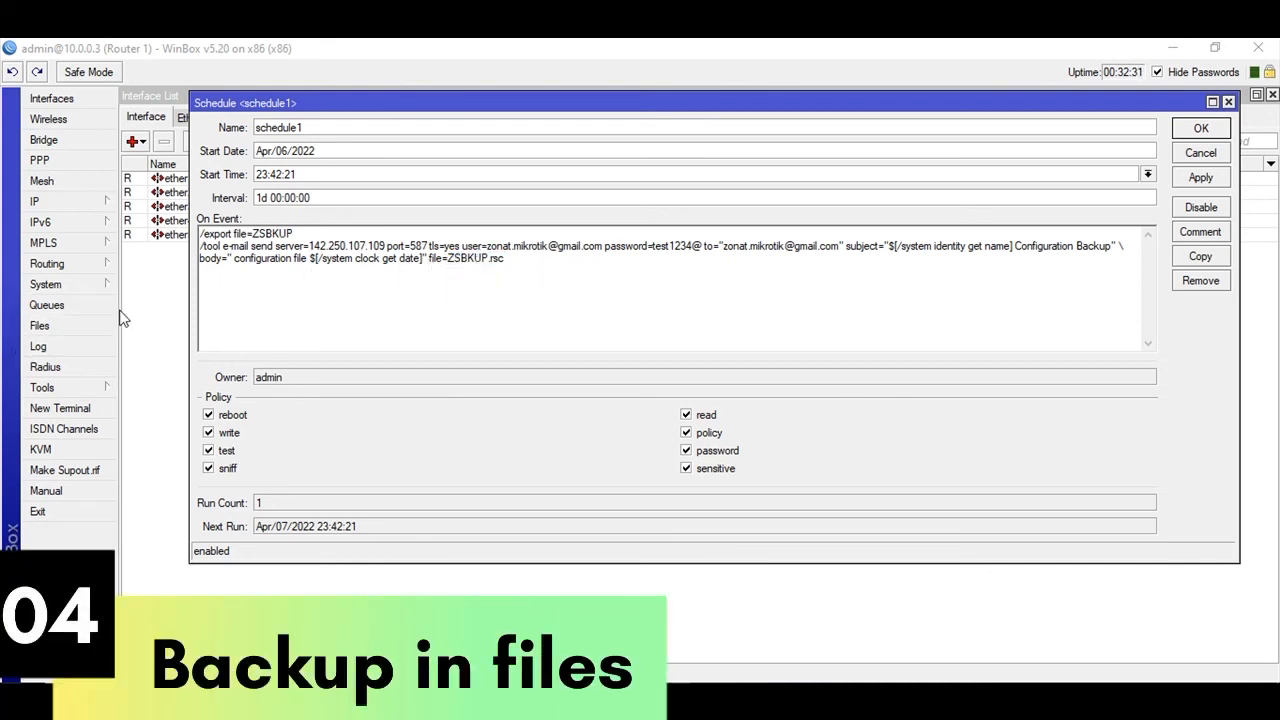
{"action": "left_click", "coordinate": [40, 324]}
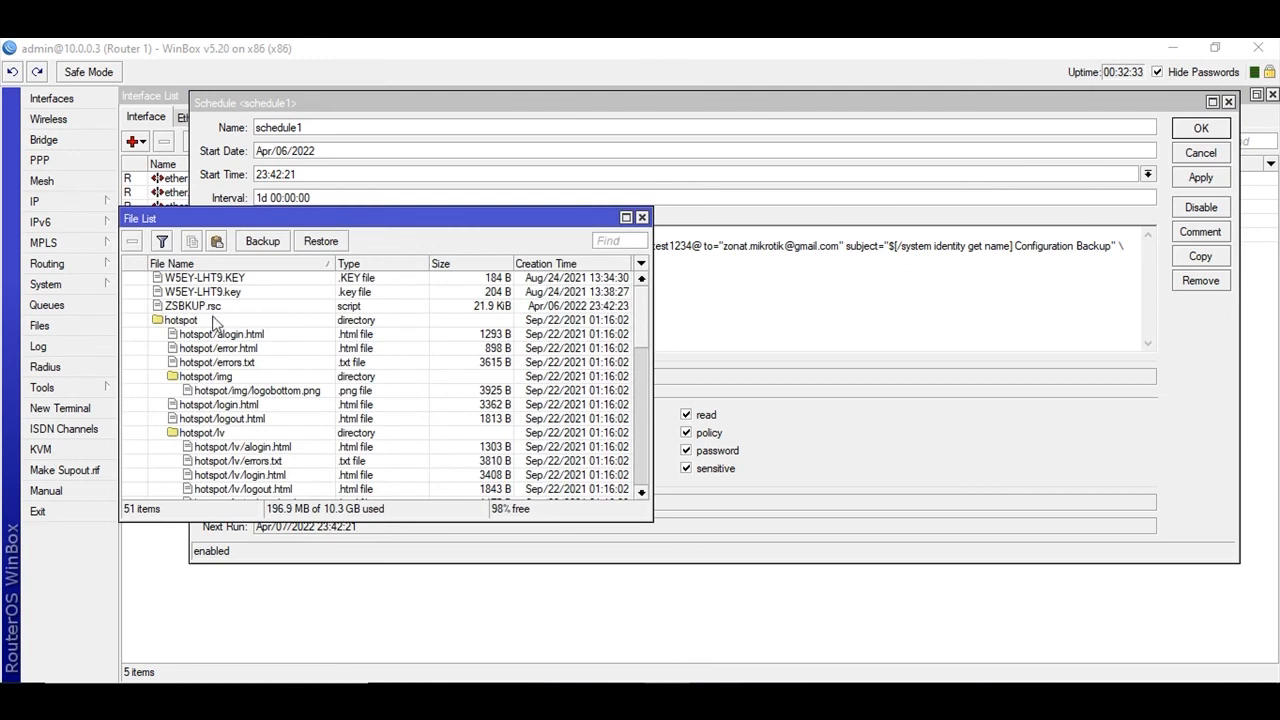
{"action": "left_click", "coordinate": [200, 306]}
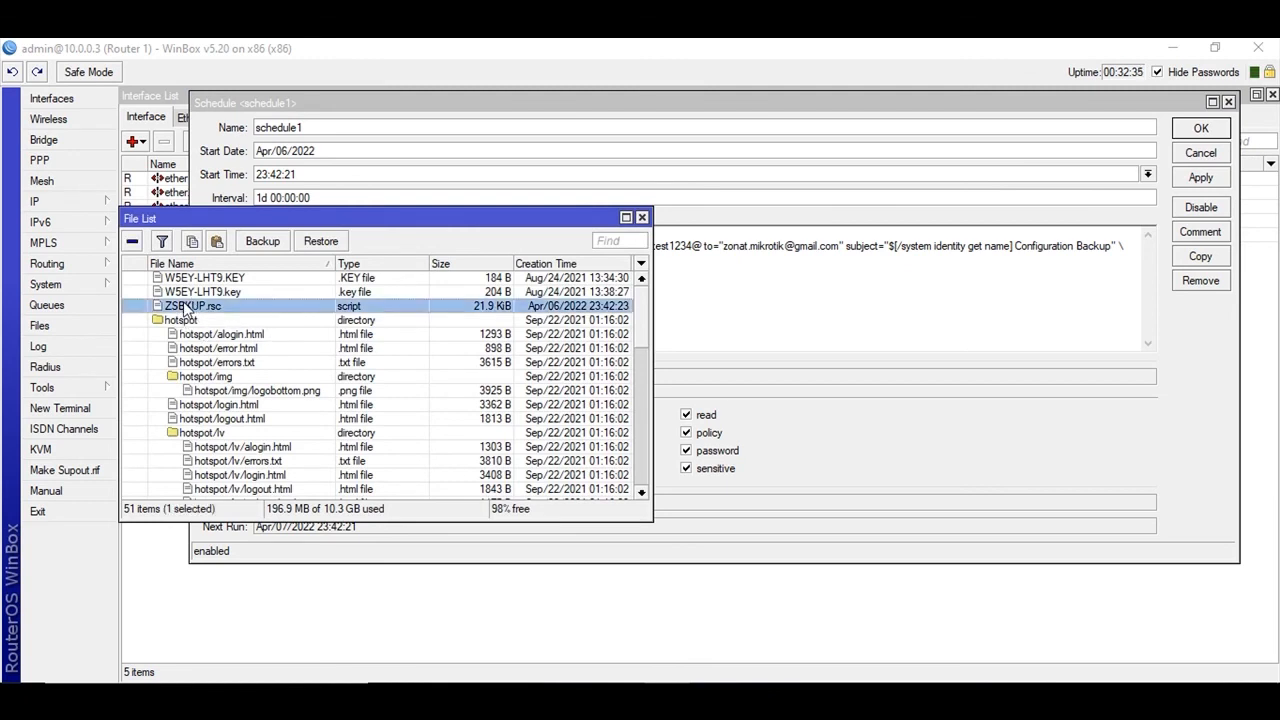
{"action": "mouse_move", "coordinate": [276, 312]}
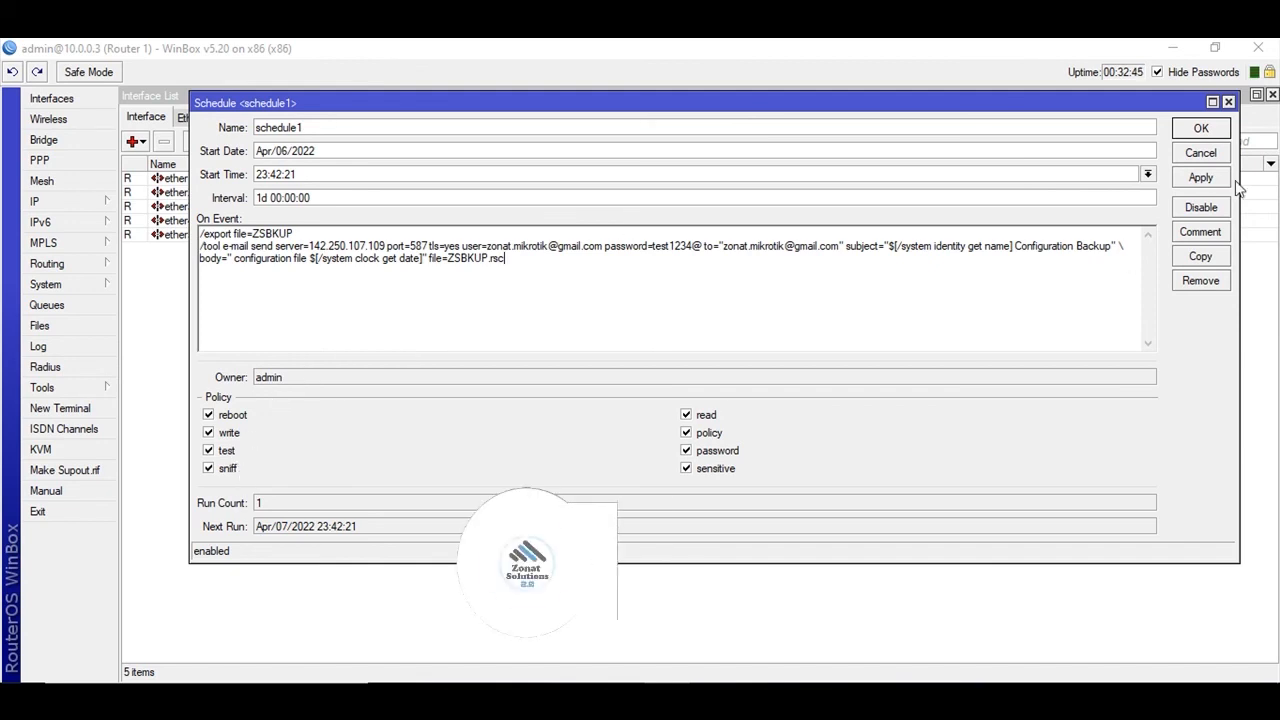
Confirm schedule1's settings with OK and return to the Scheduler list showing Run Count 1
{"action": "left_click", "coordinate": [1200, 128]}
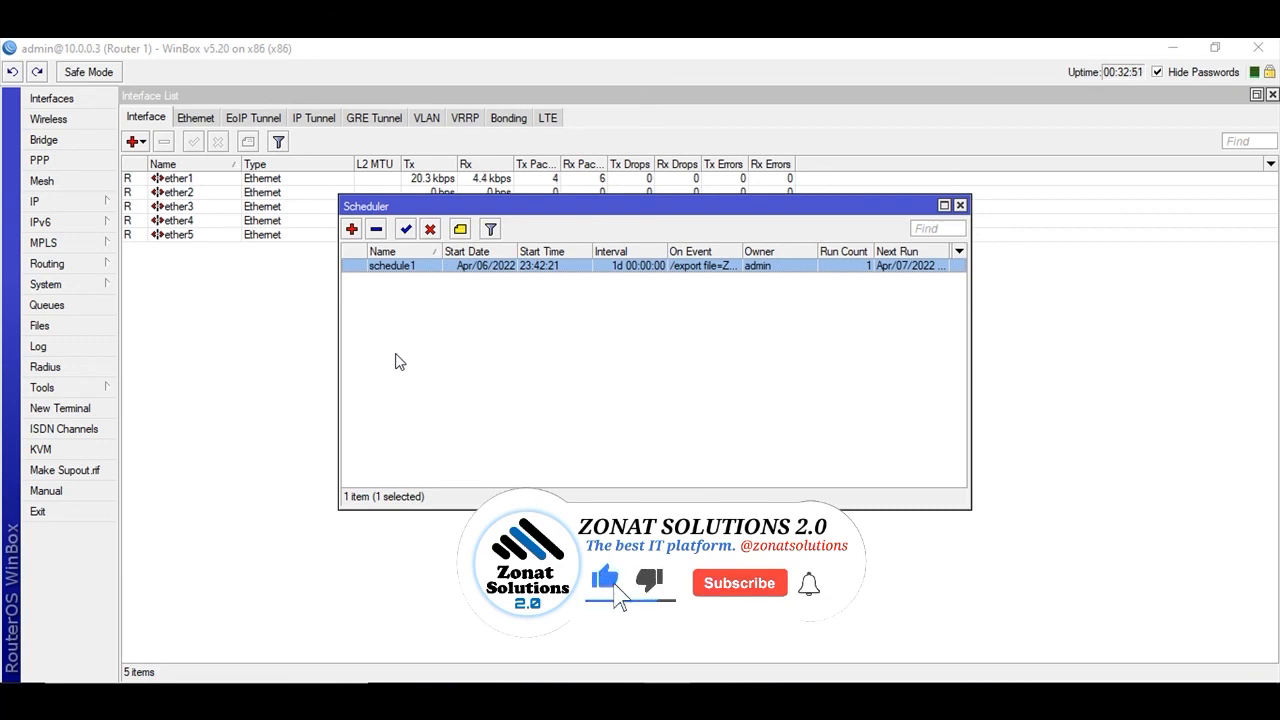
{"action": "left_click", "coordinate": [740, 582]}
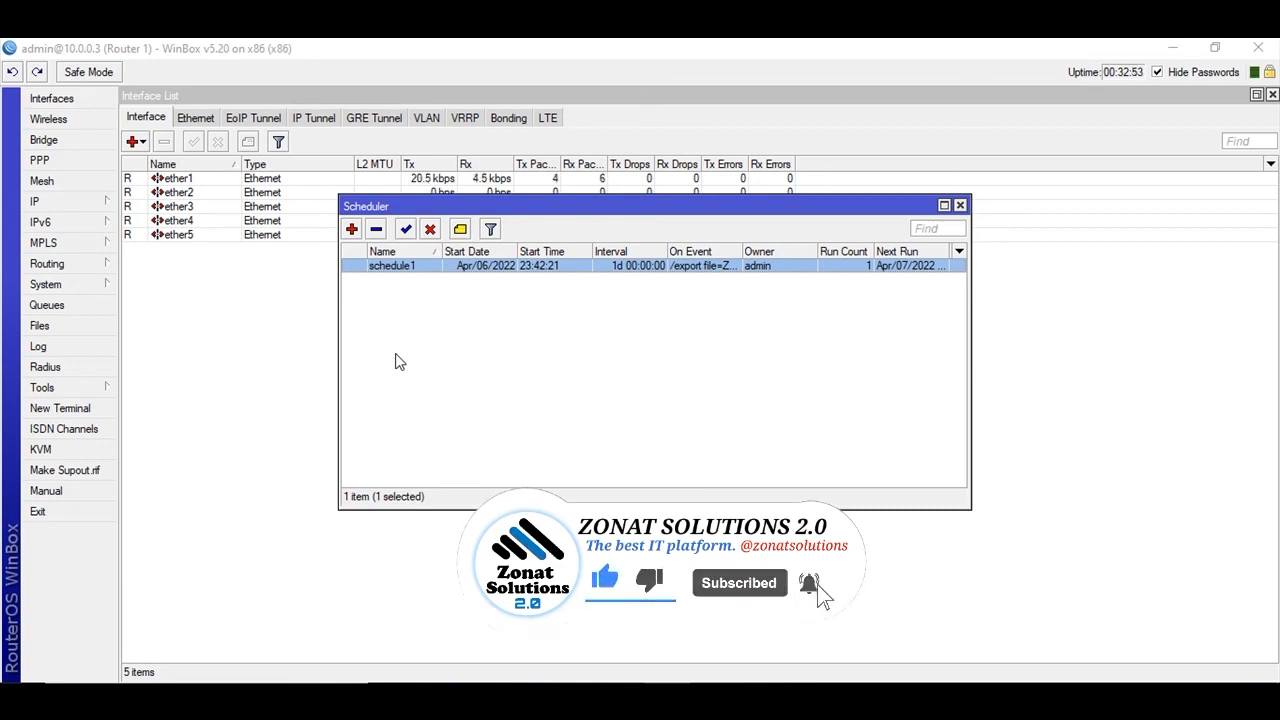